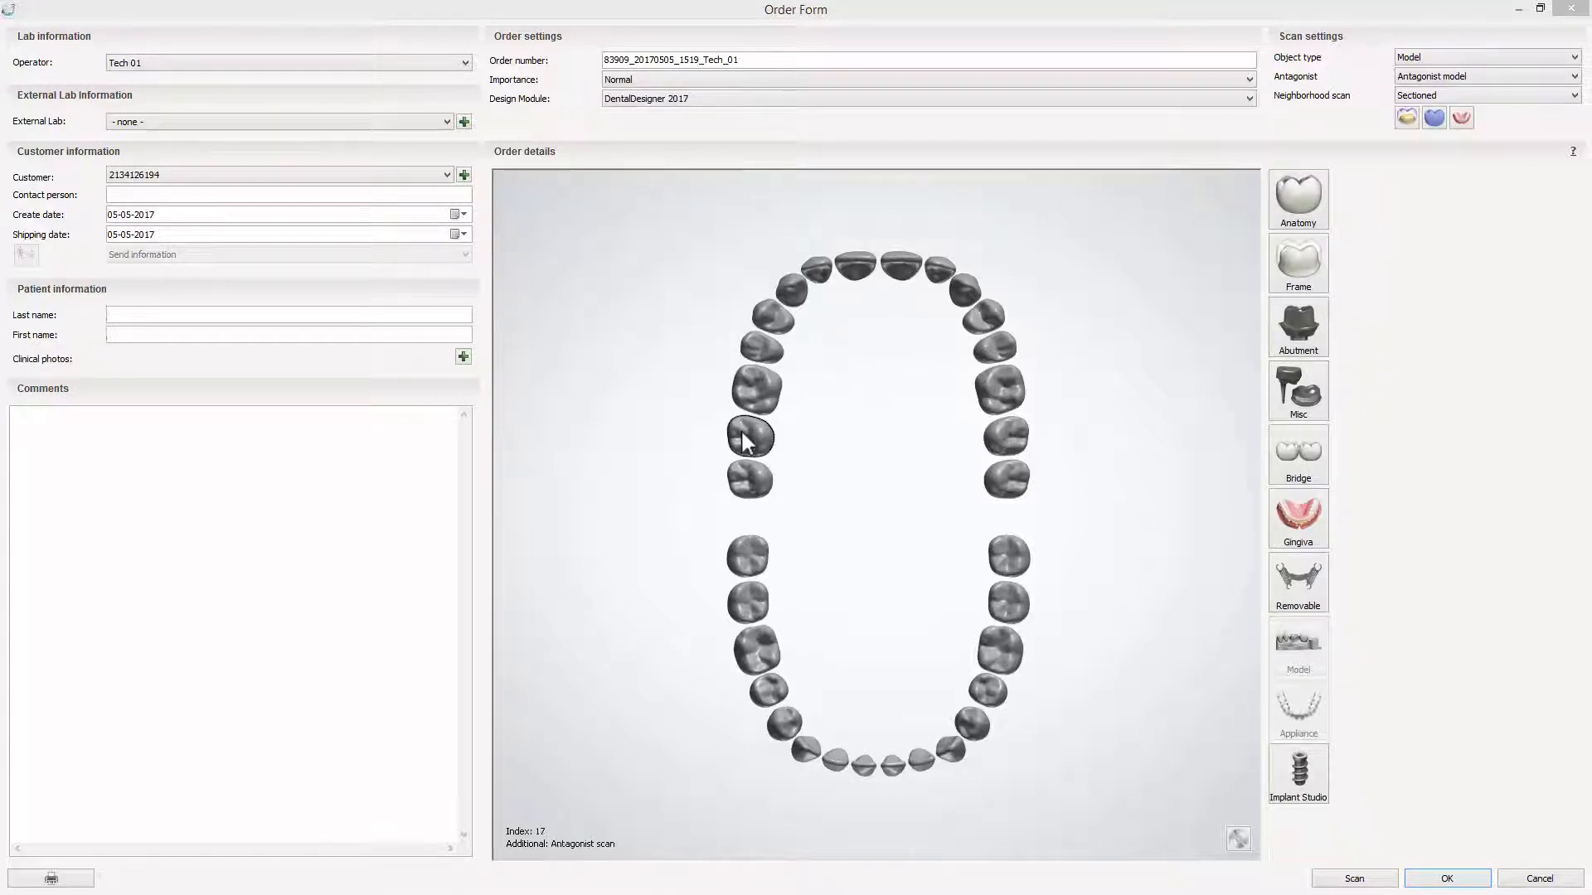
# Mark the upper arch teeth as gingiva with artificial tooth anatomy and start the scan session.
pyautogui.click(750, 437)
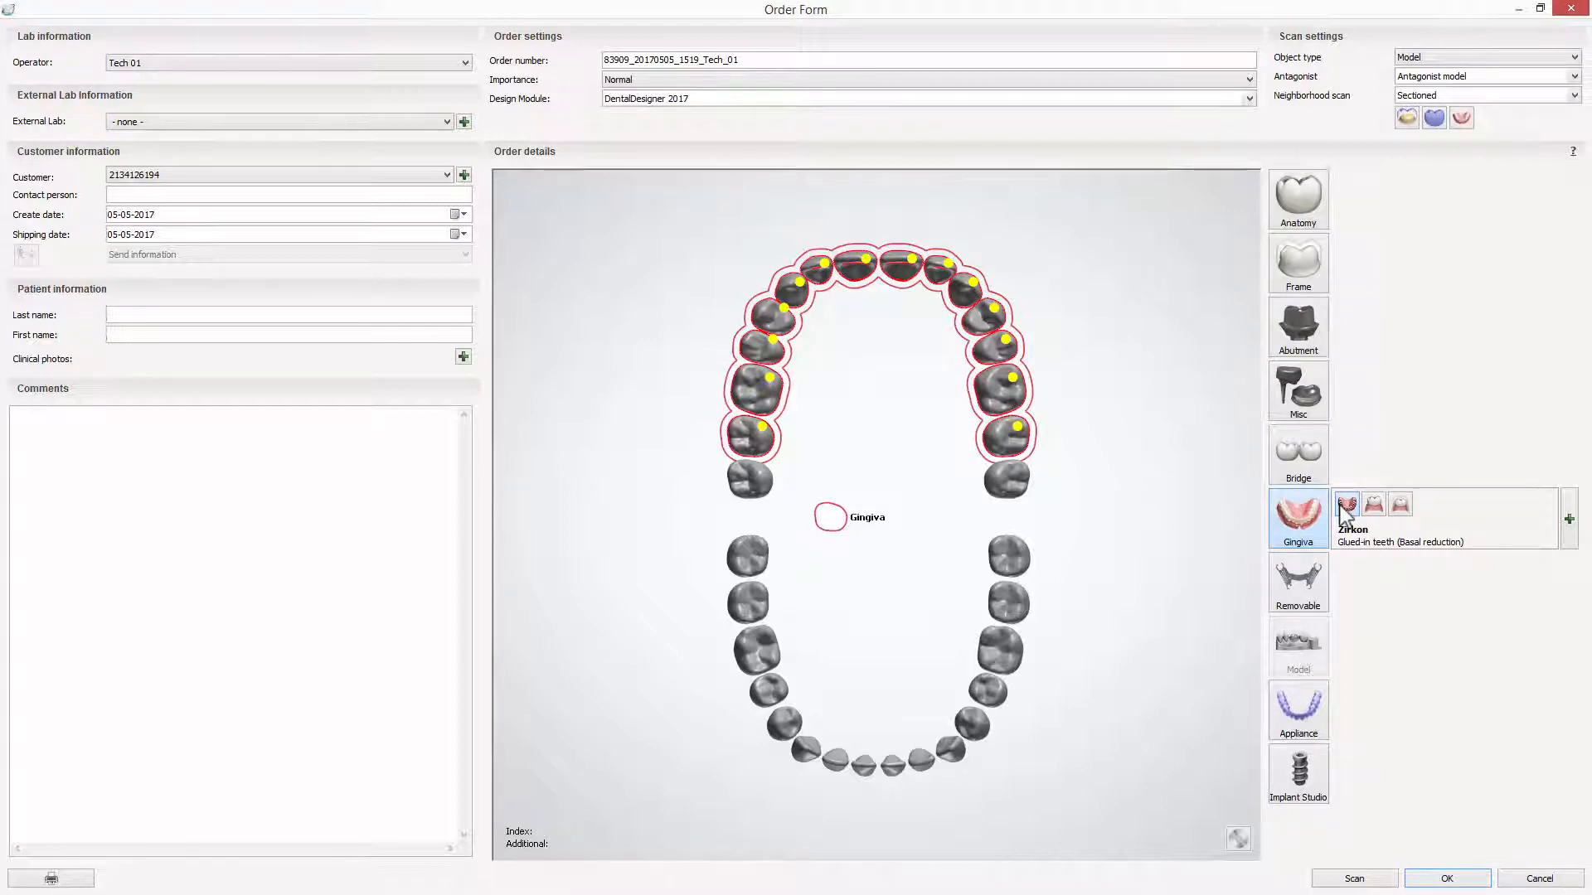
pyautogui.moveTo(1304, 209)
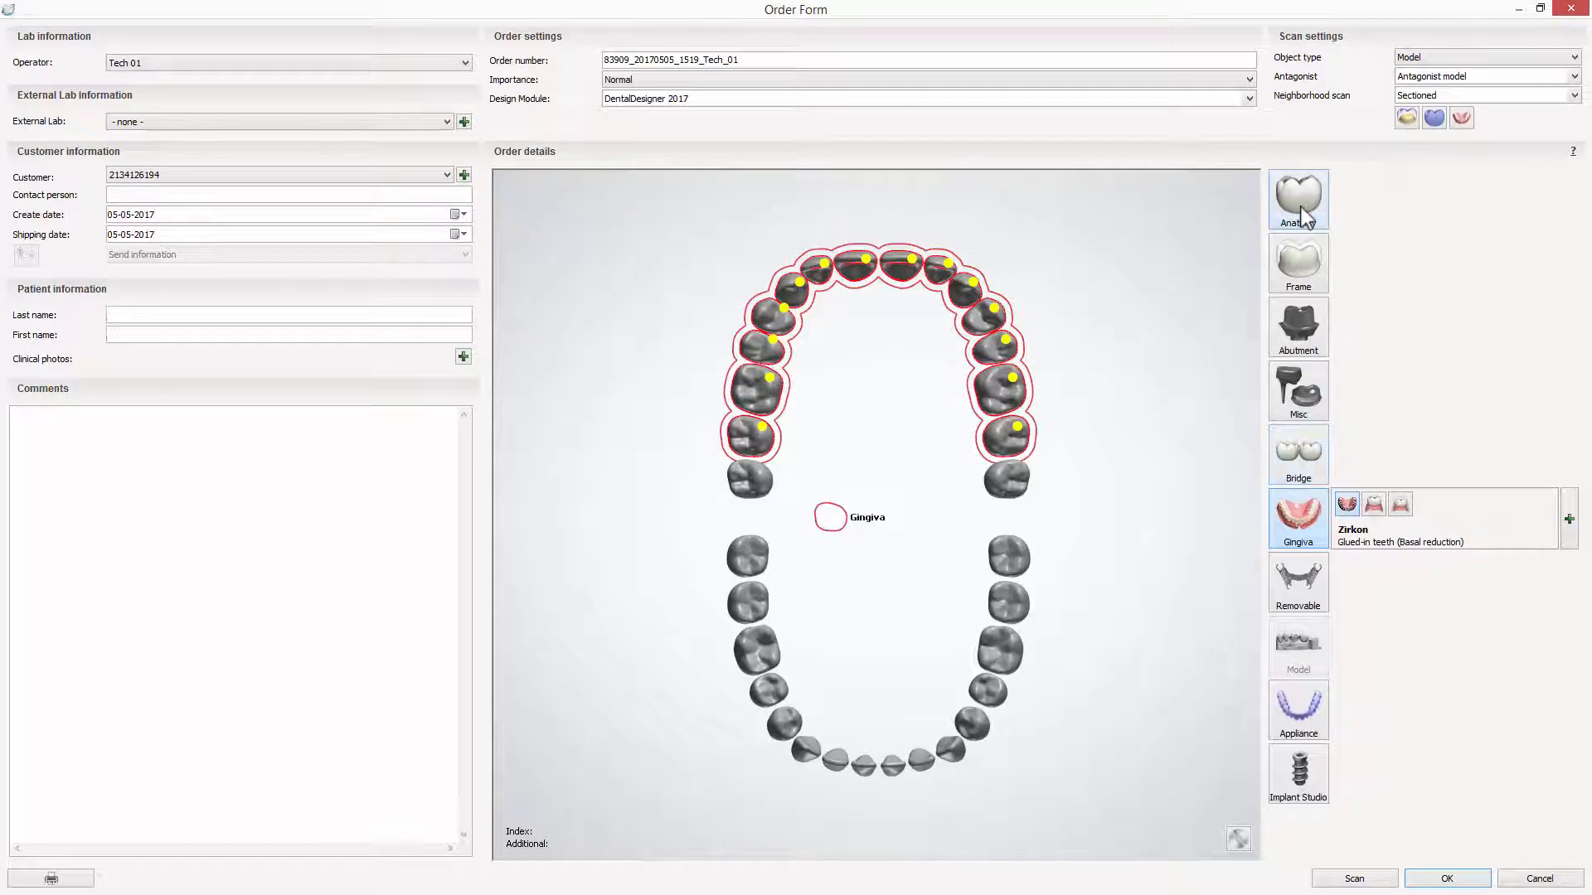
pyautogui.click(1481, 184)
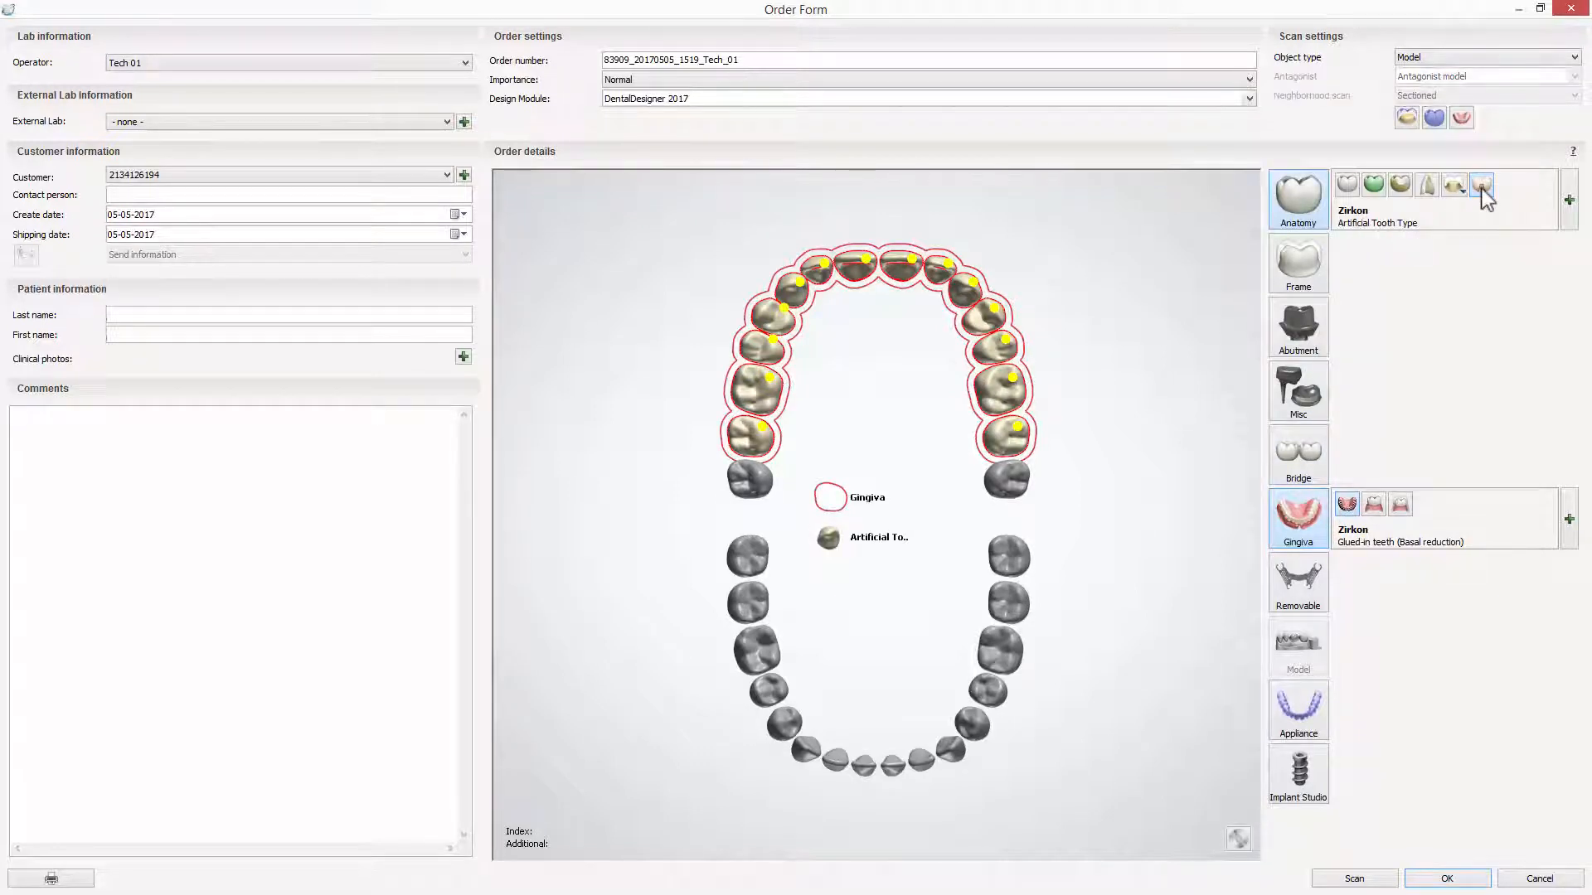
pyautogui.moveTo(1350, 271)
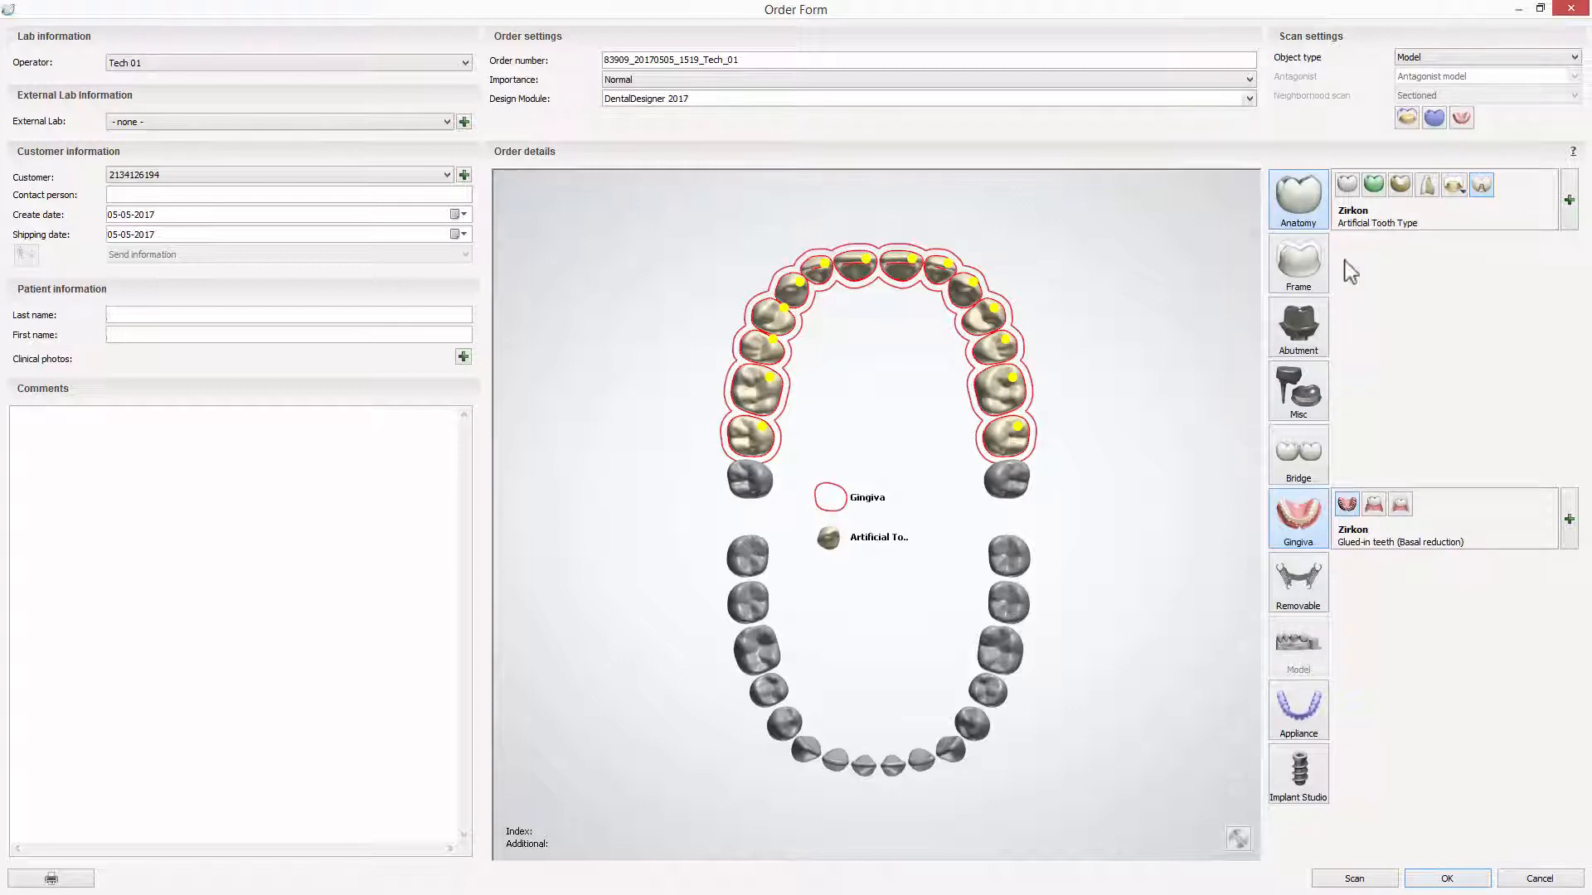
pyautogui.click(1353, 879)
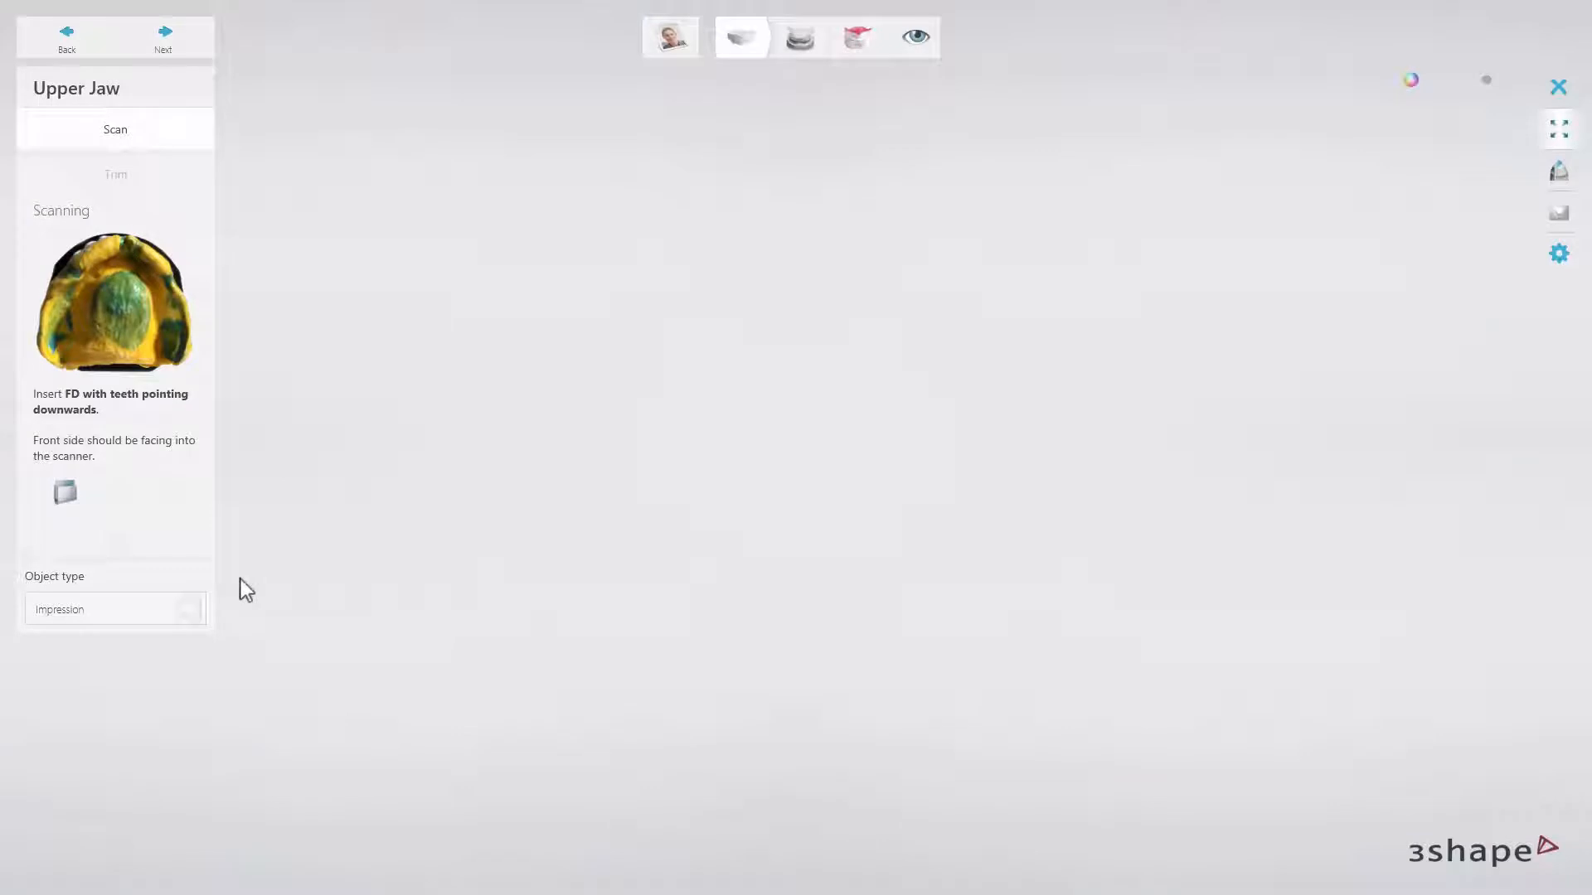
pyautogui.moveTo(537, 412)
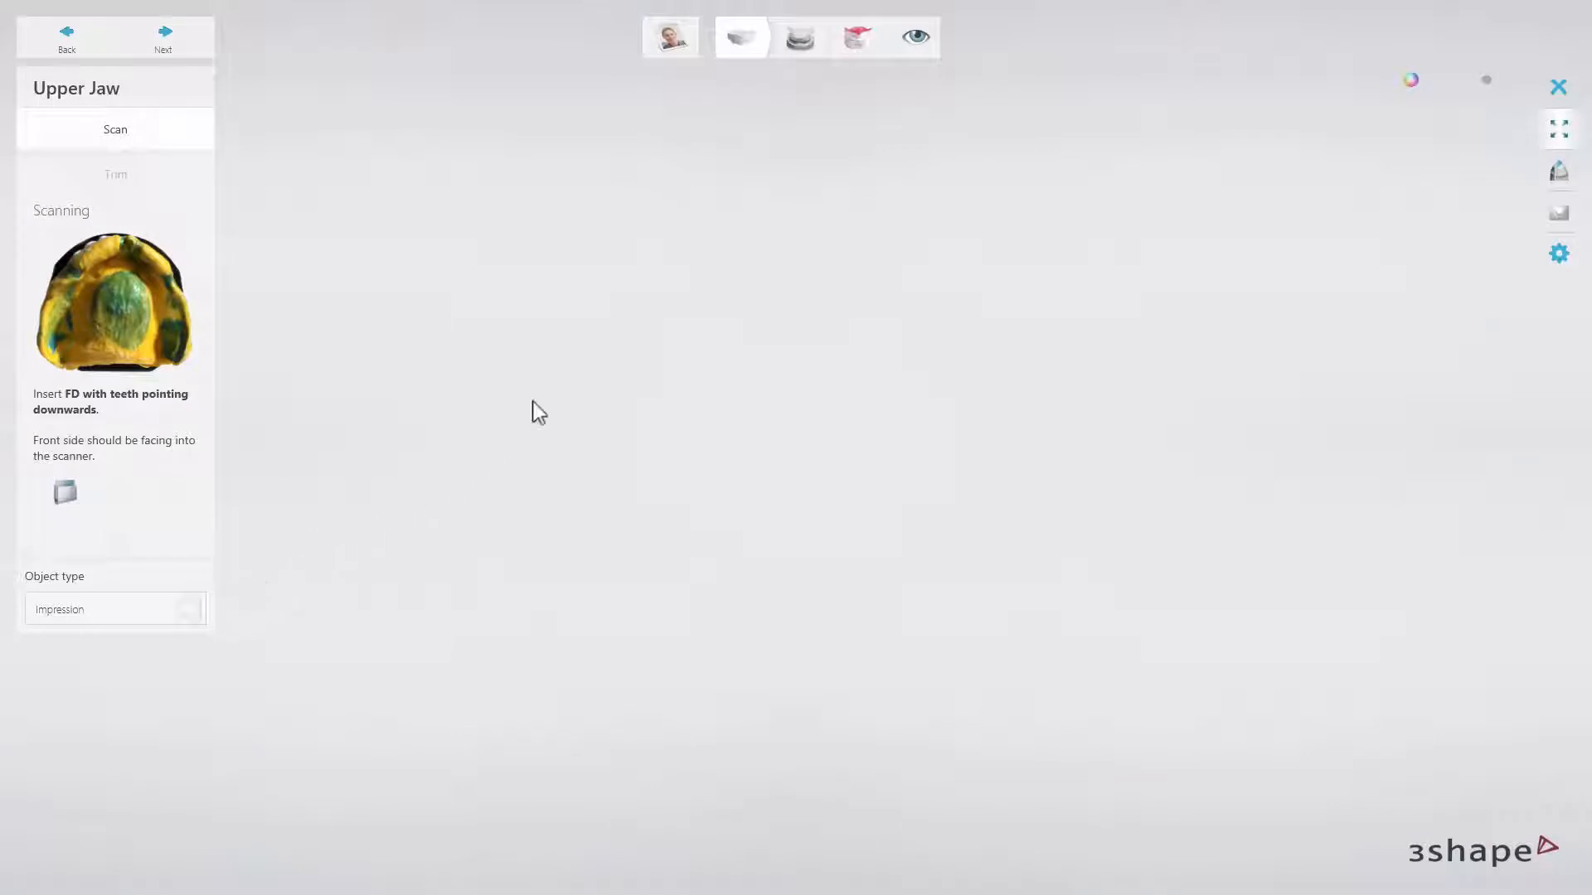
pyautogui.moveTo(746, 82)
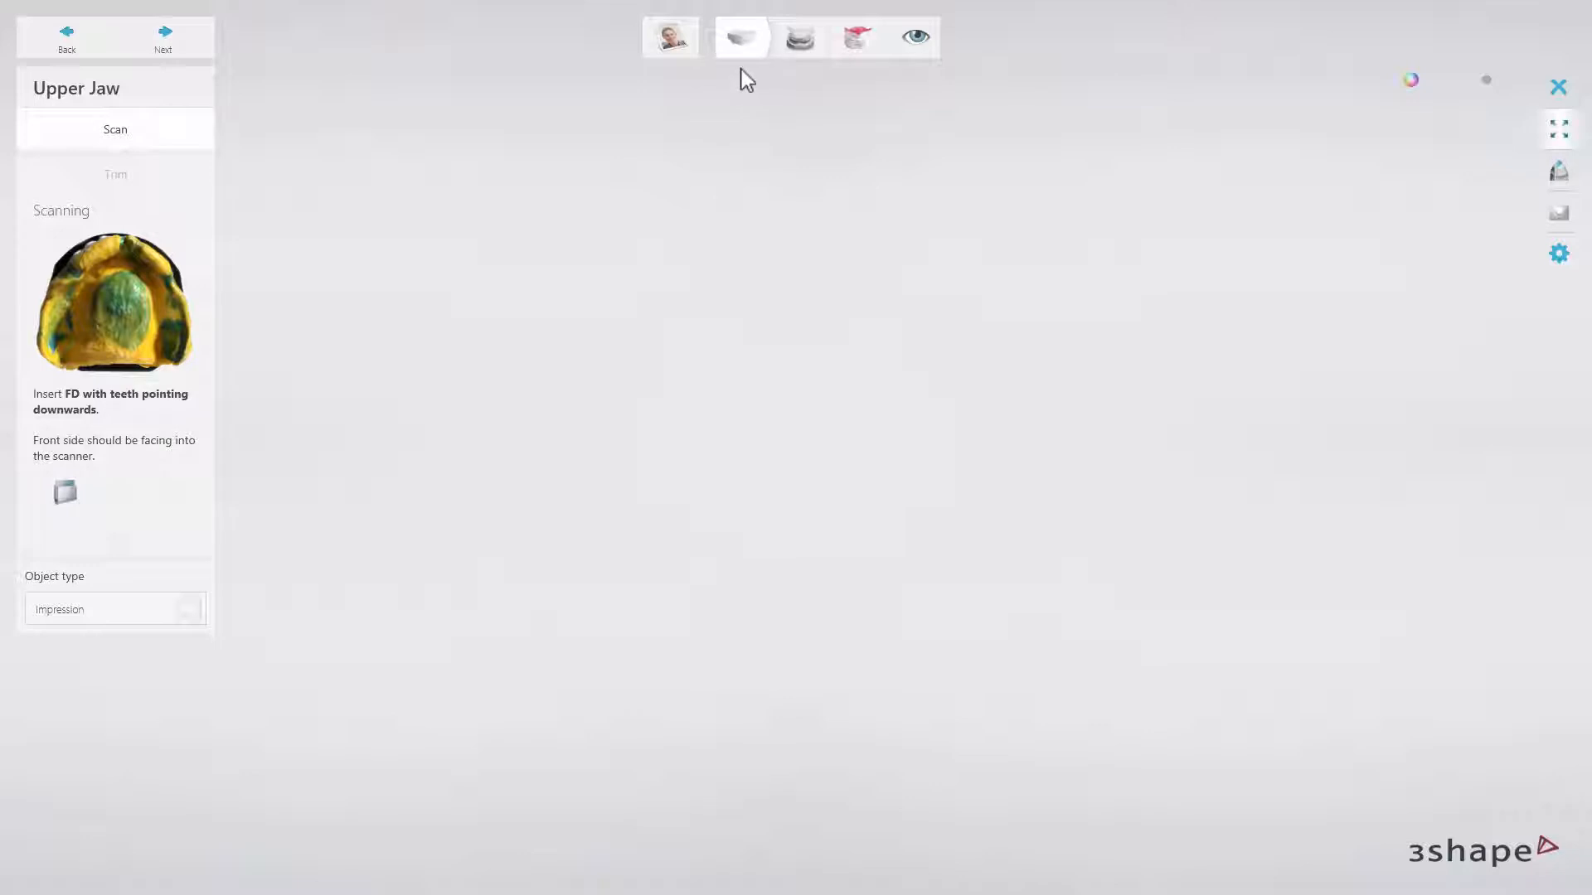
pyautogui.moveTo(807, 80)
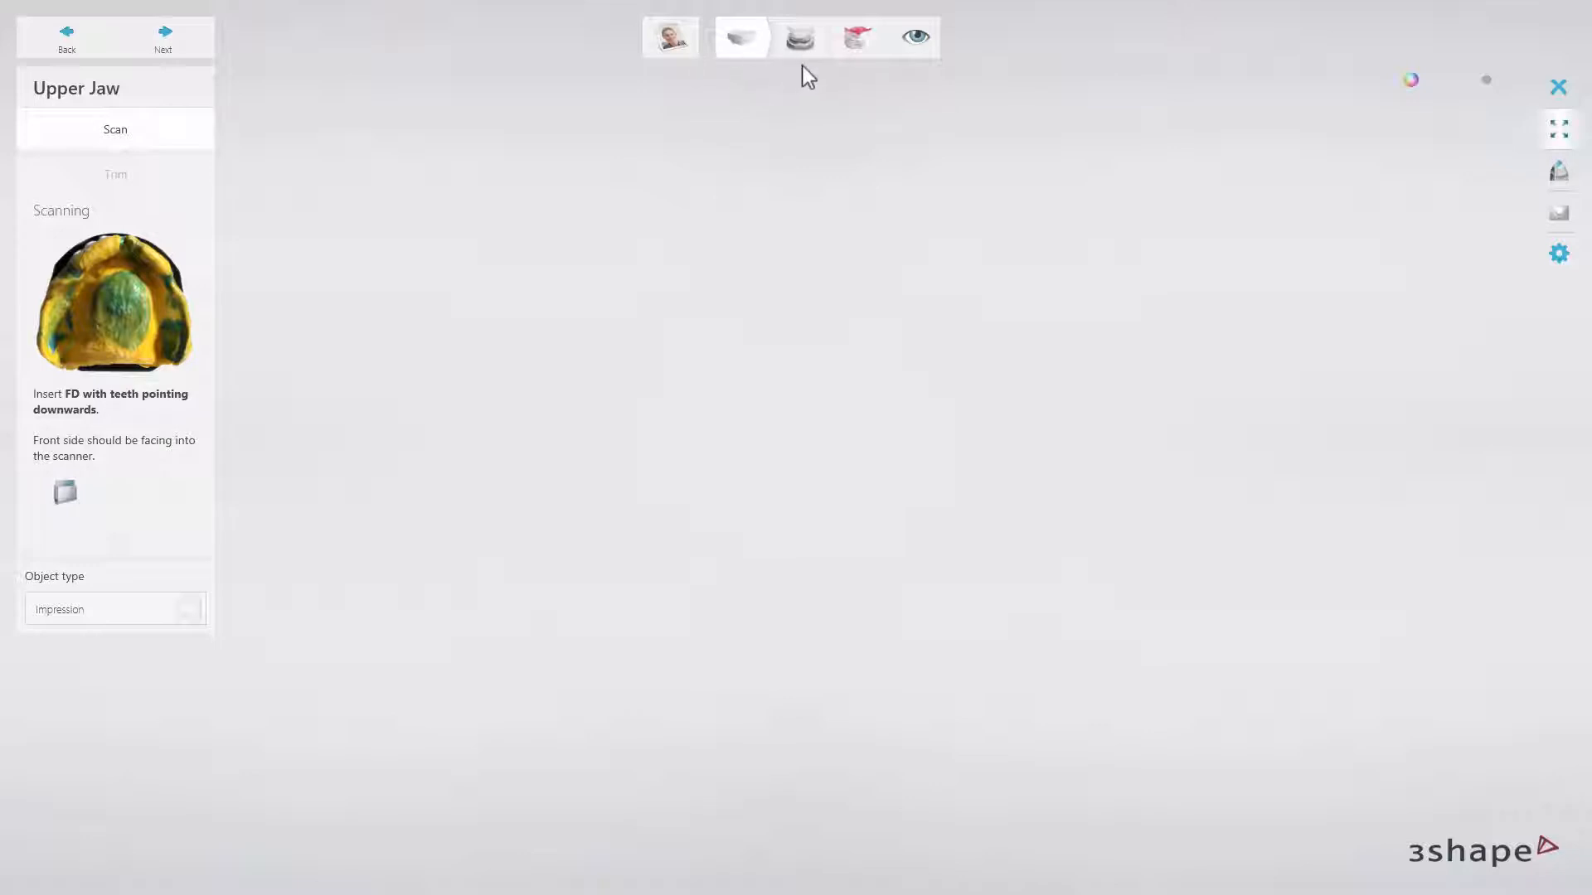
pyautogui.moveTo(858, 81)
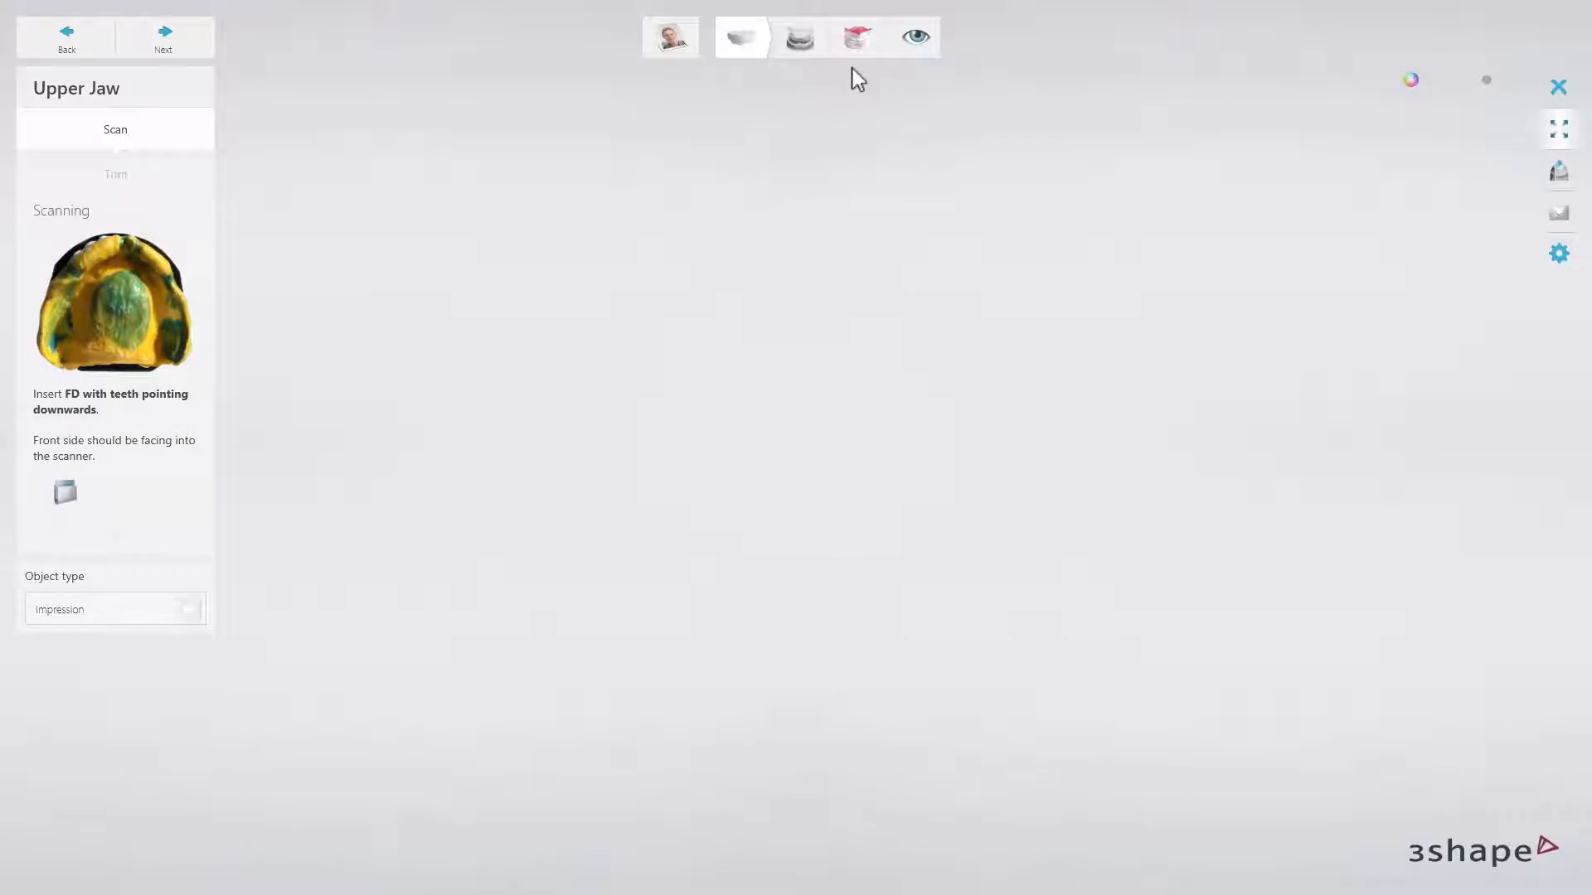
pyautogui.moveTo(432, 73)
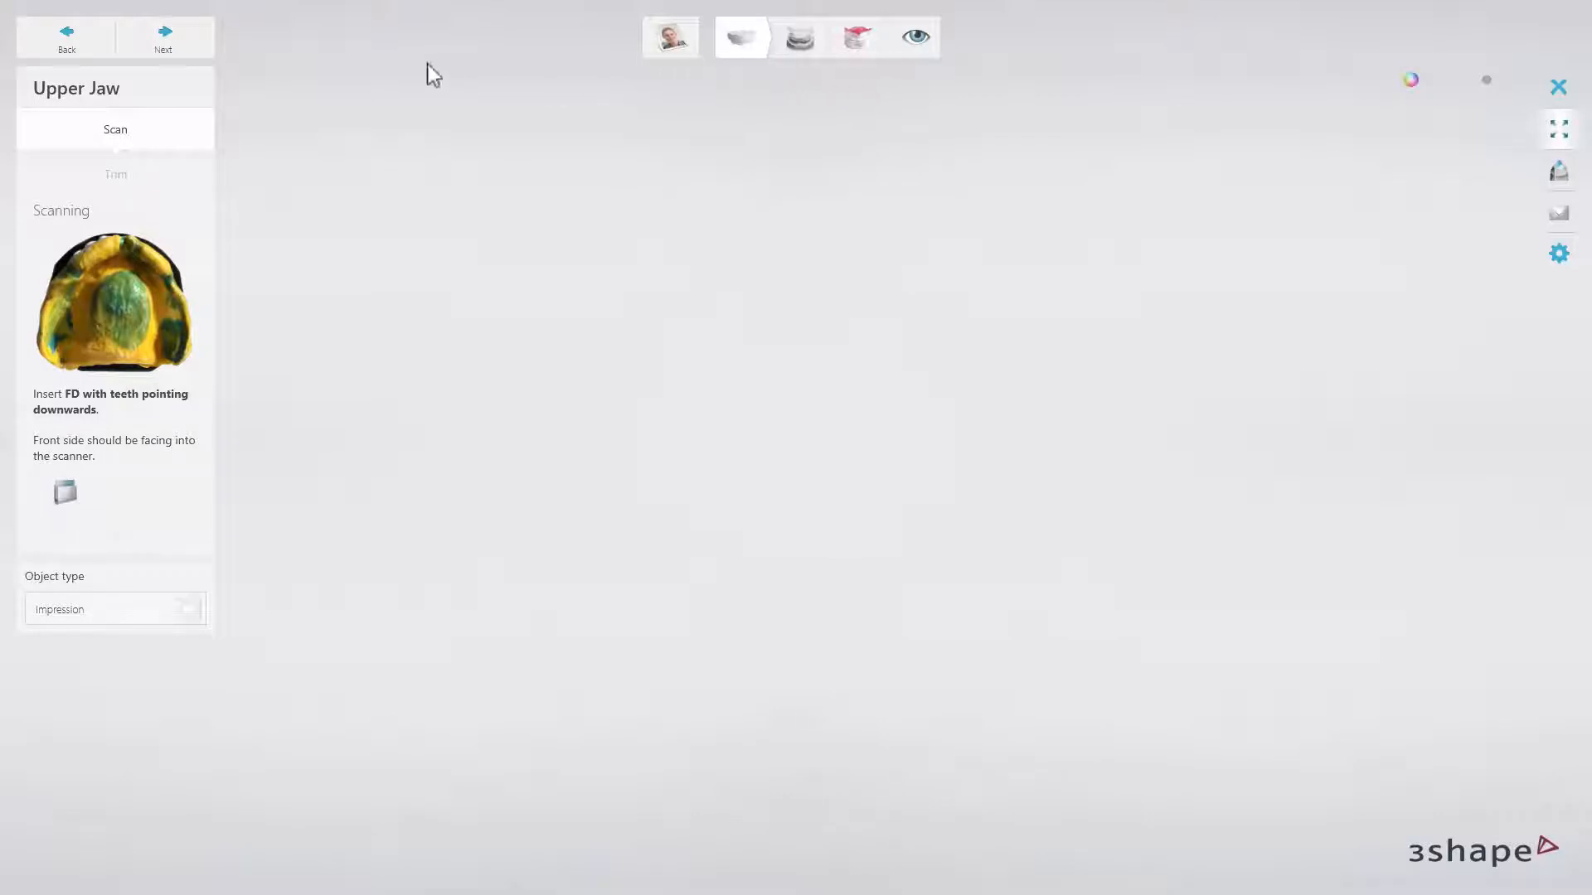
pyautogui.moveTo(250, 93)
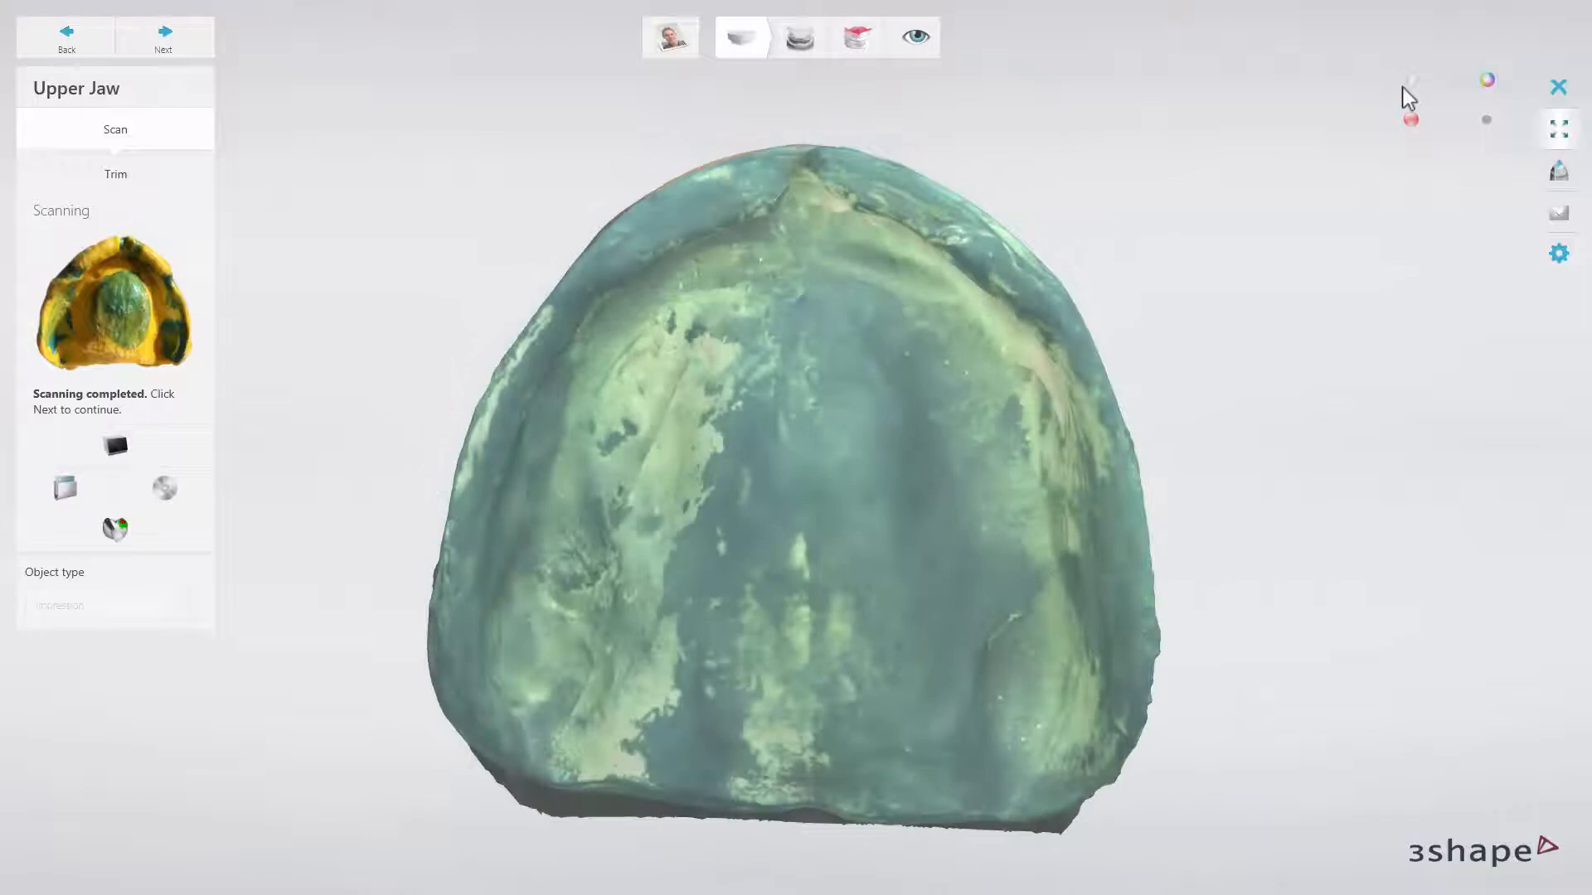
# Show the scanned upper impression without its colour texture.
pyautogui.click(114, 174)
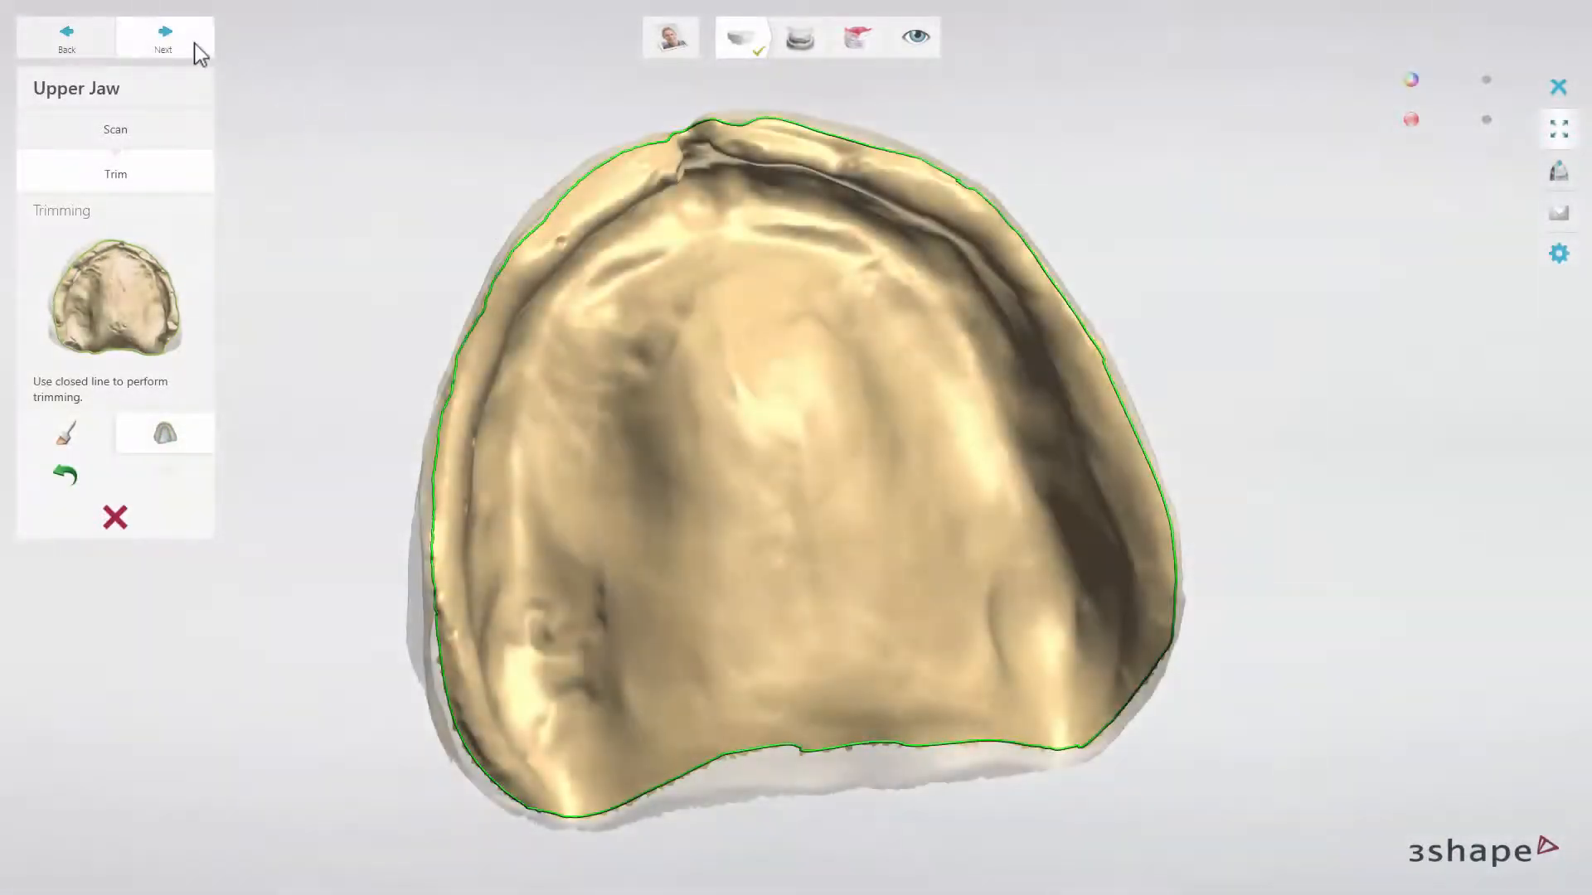
# Scan the lower jaw model, then scan the occlusion bite.
pyautogui.click(162, 40)
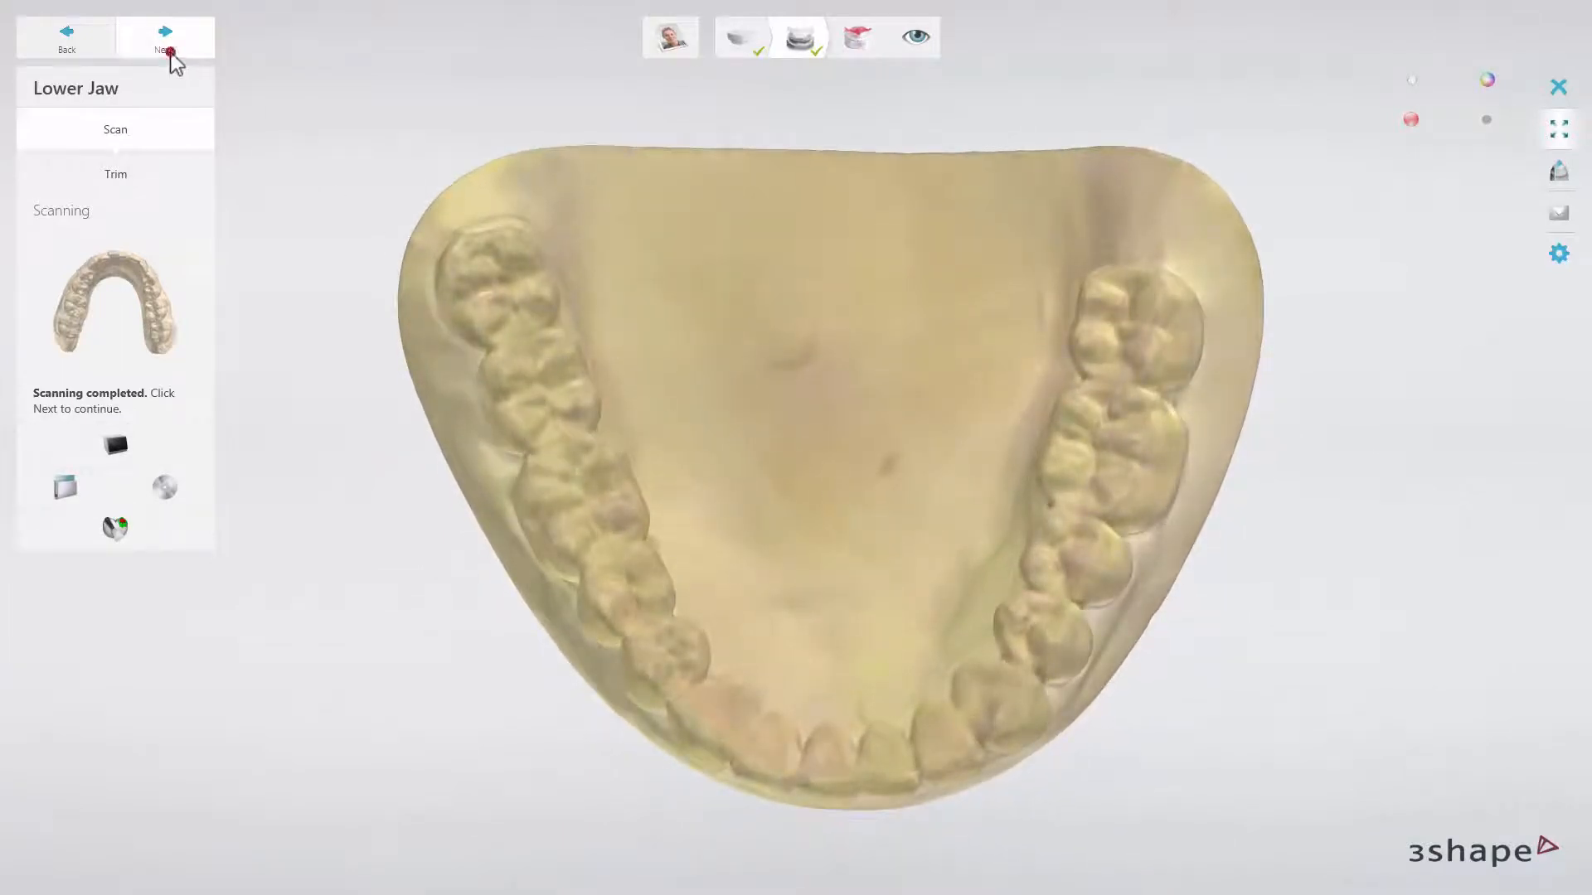
pyautogui.click(164, 39)
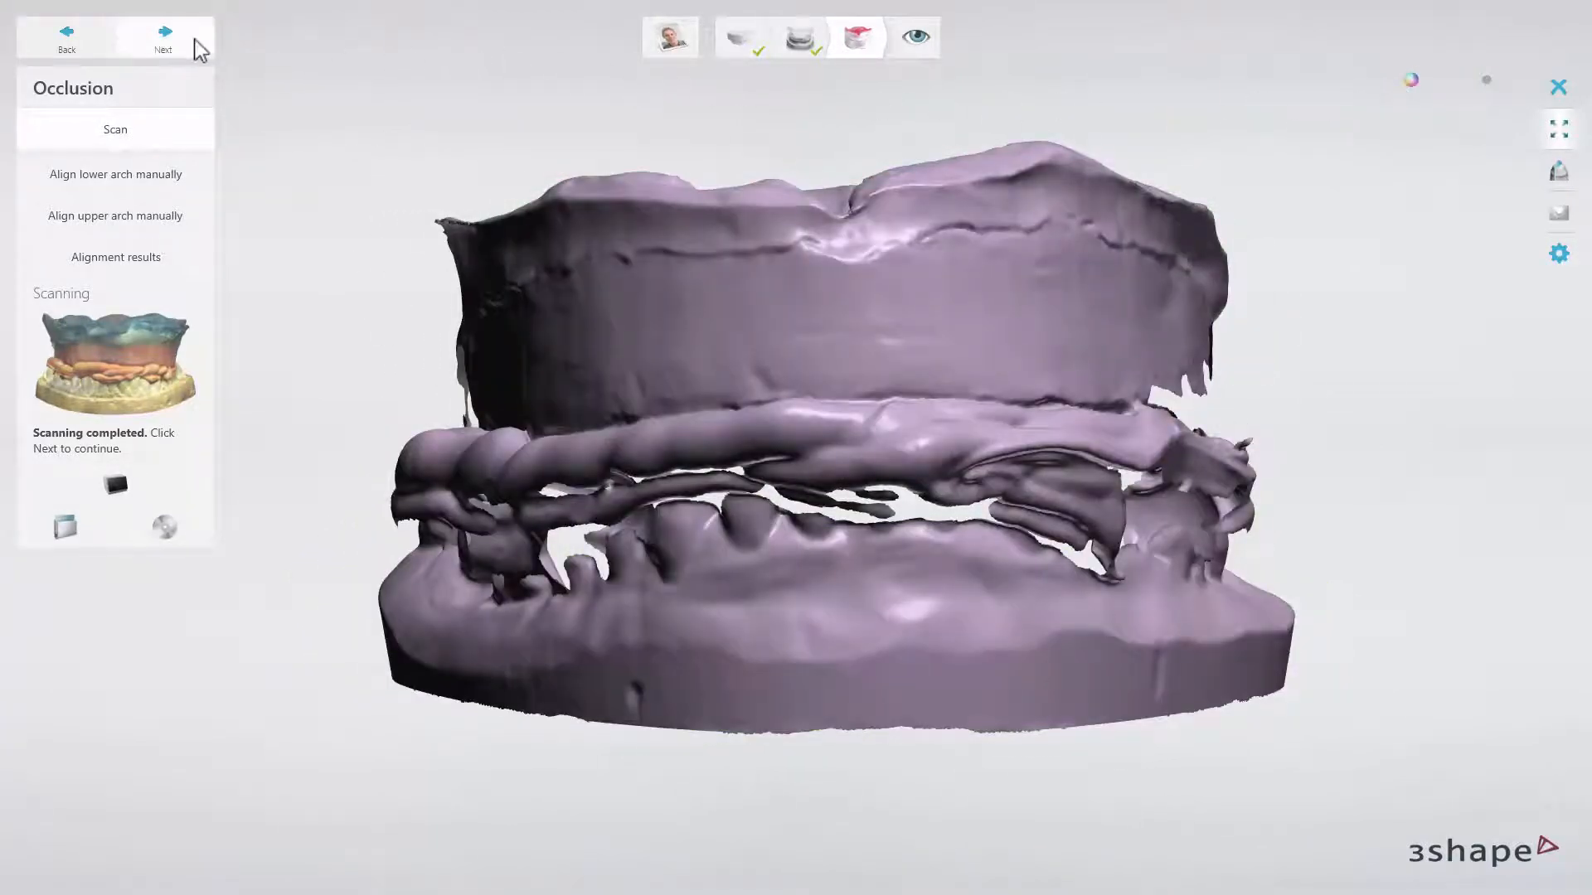
# Align the upper arch to the bite with a matching point and rotate the alignment result to inspect it.
pyautogui.click(114, 174)
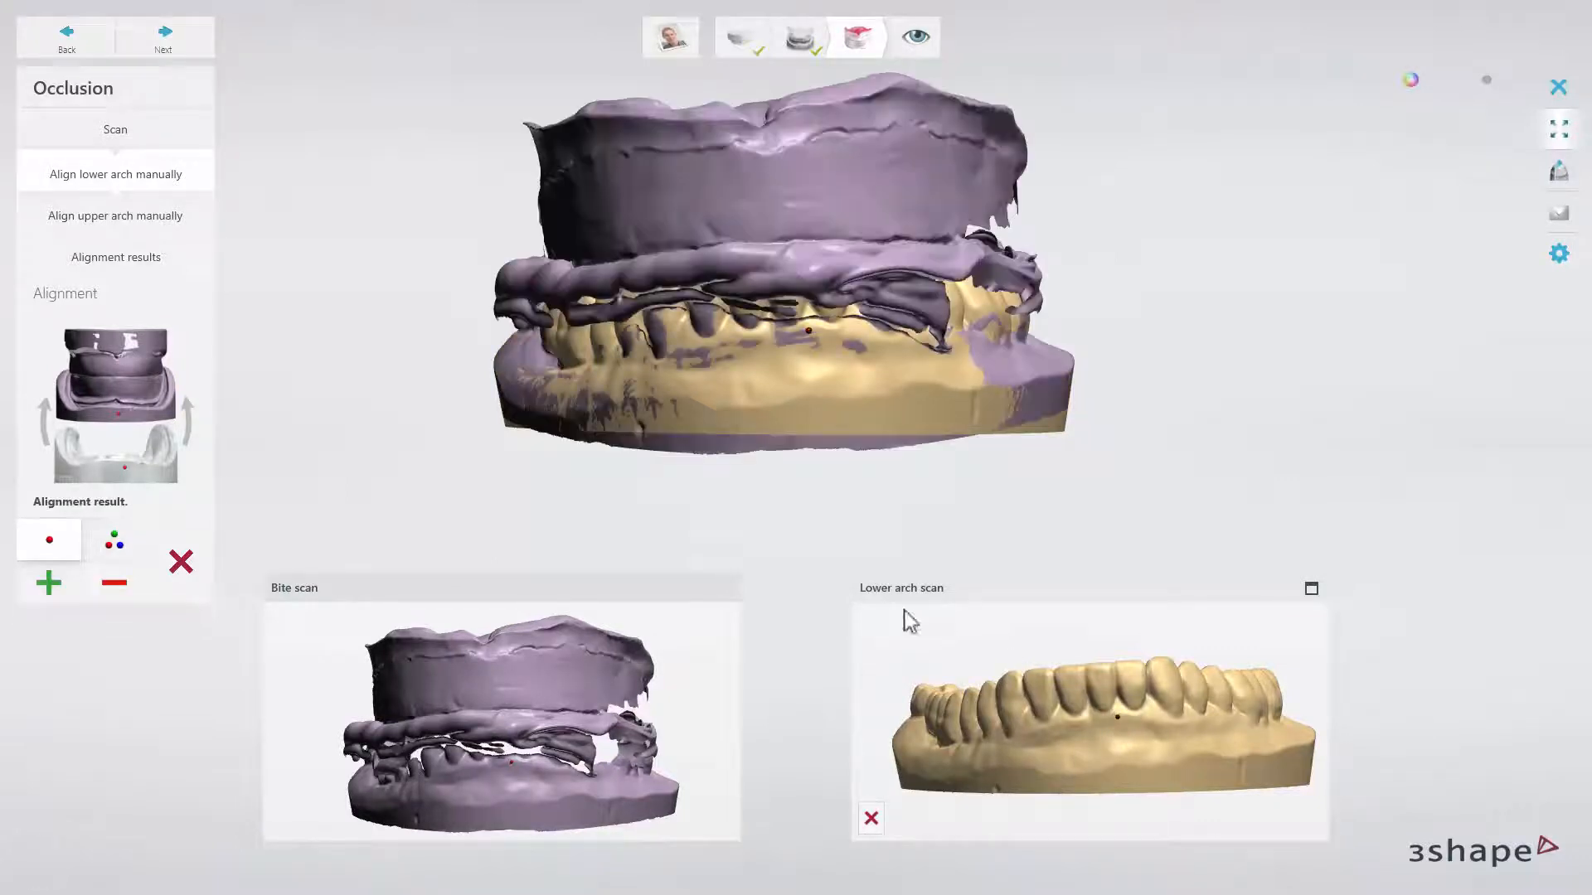
pyautogui.click(116, 215)
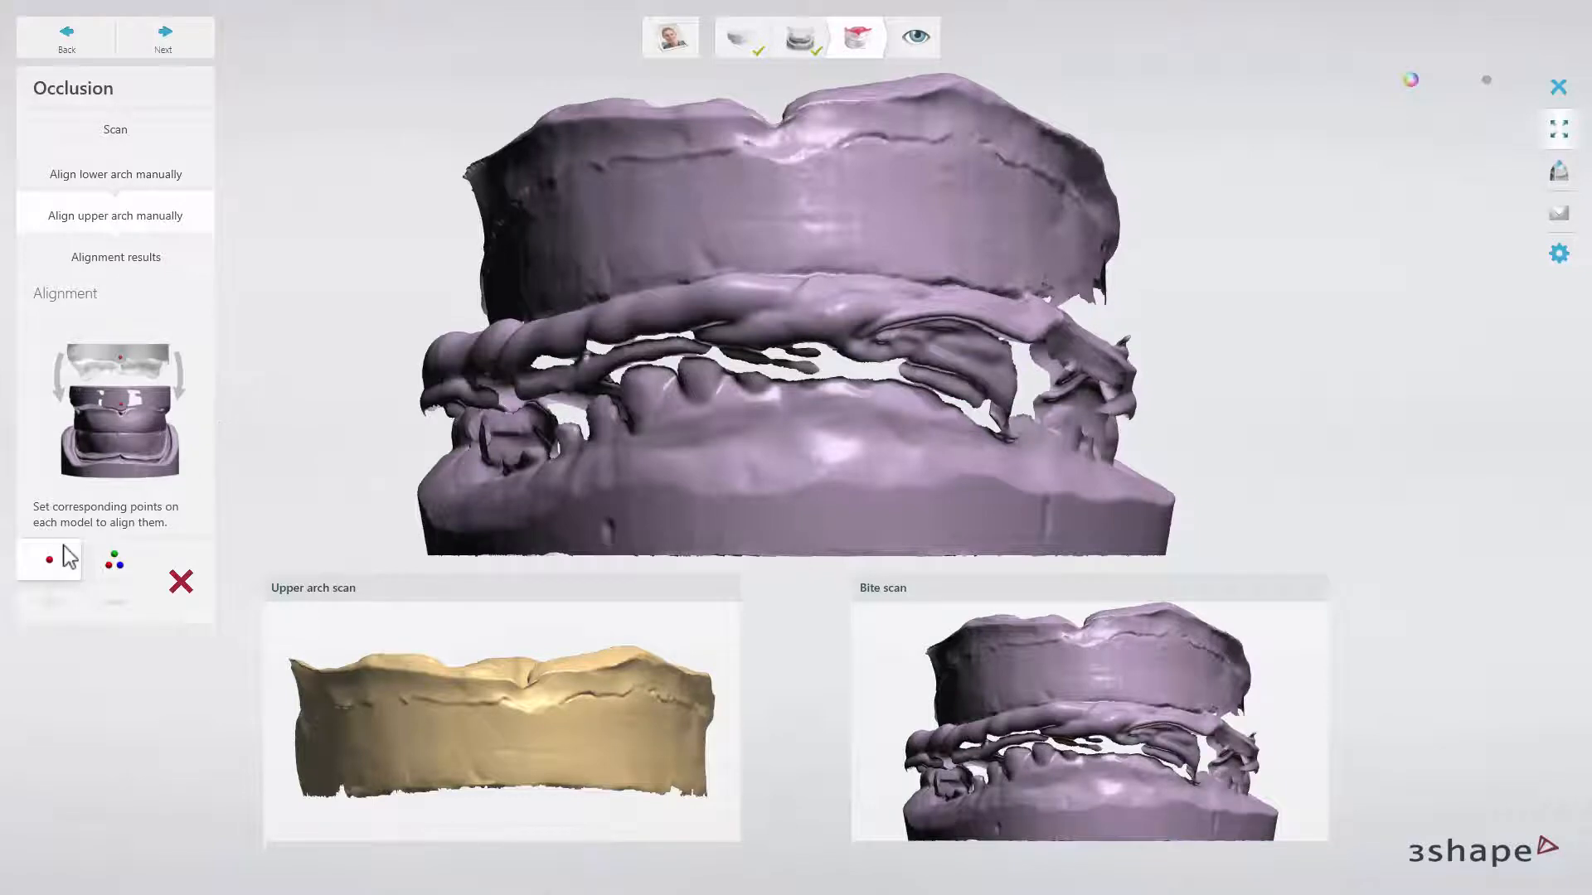
pyautogui.moveTo(508, 708)
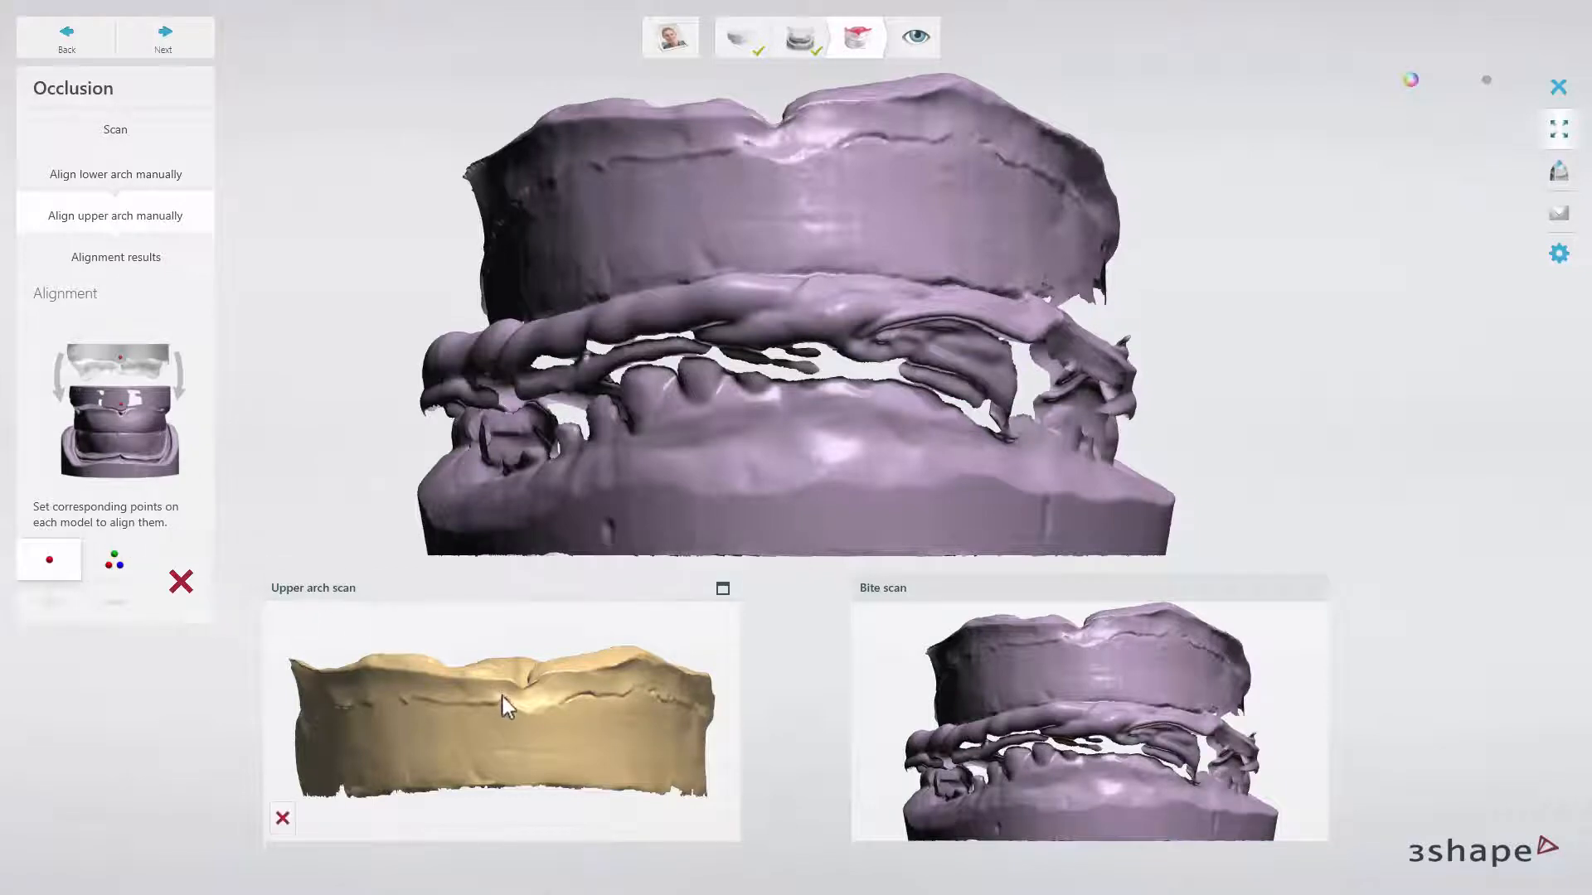
pyautogui.click(506, 700)
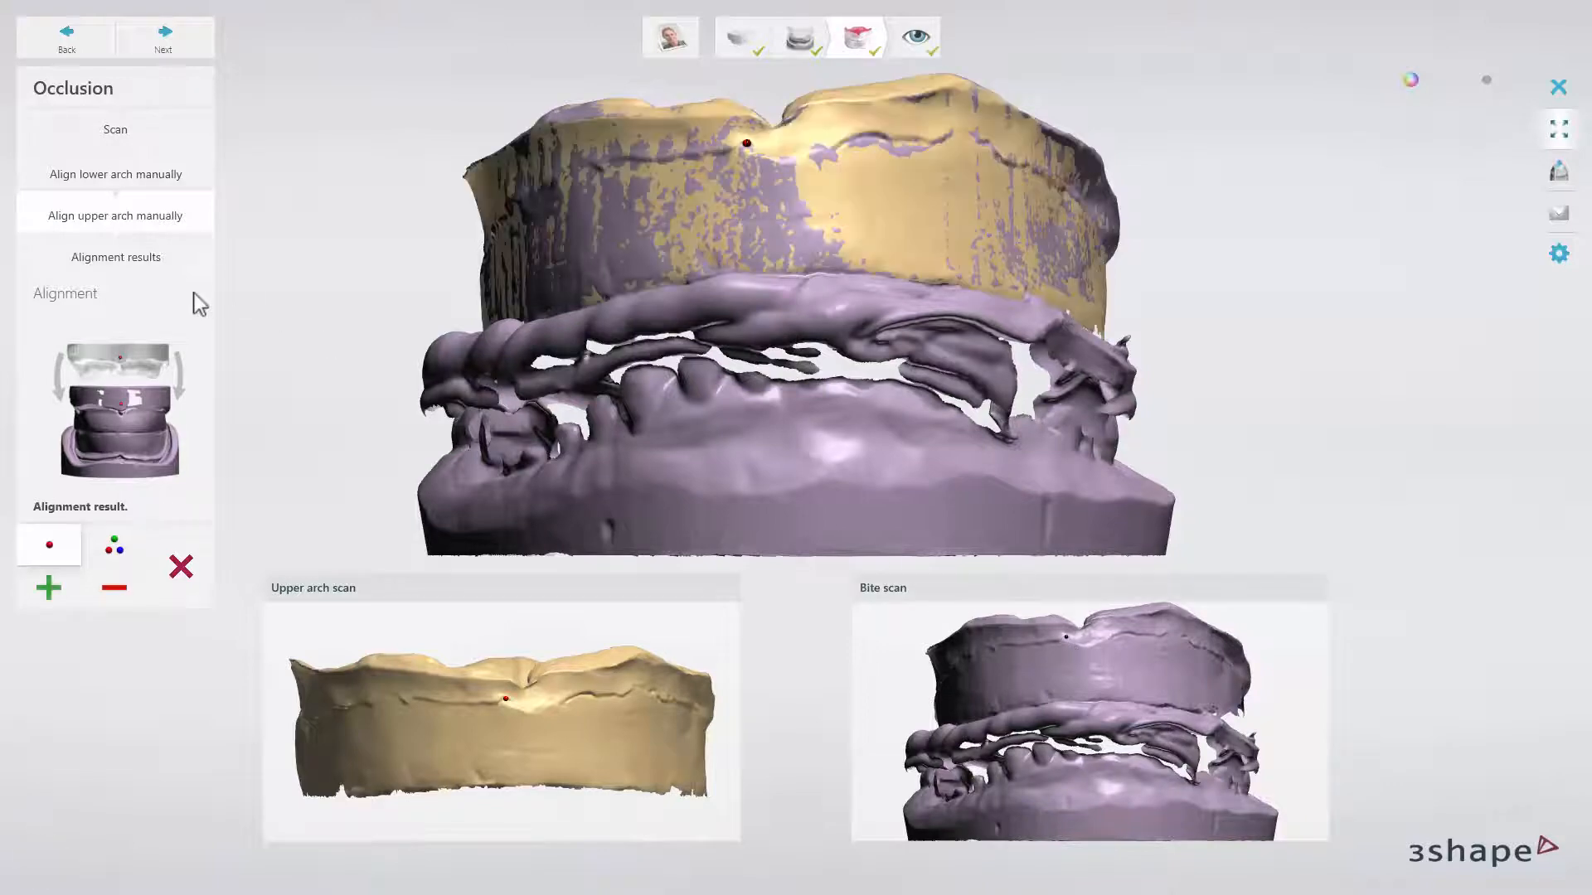
pyautogui.click(115, 255)
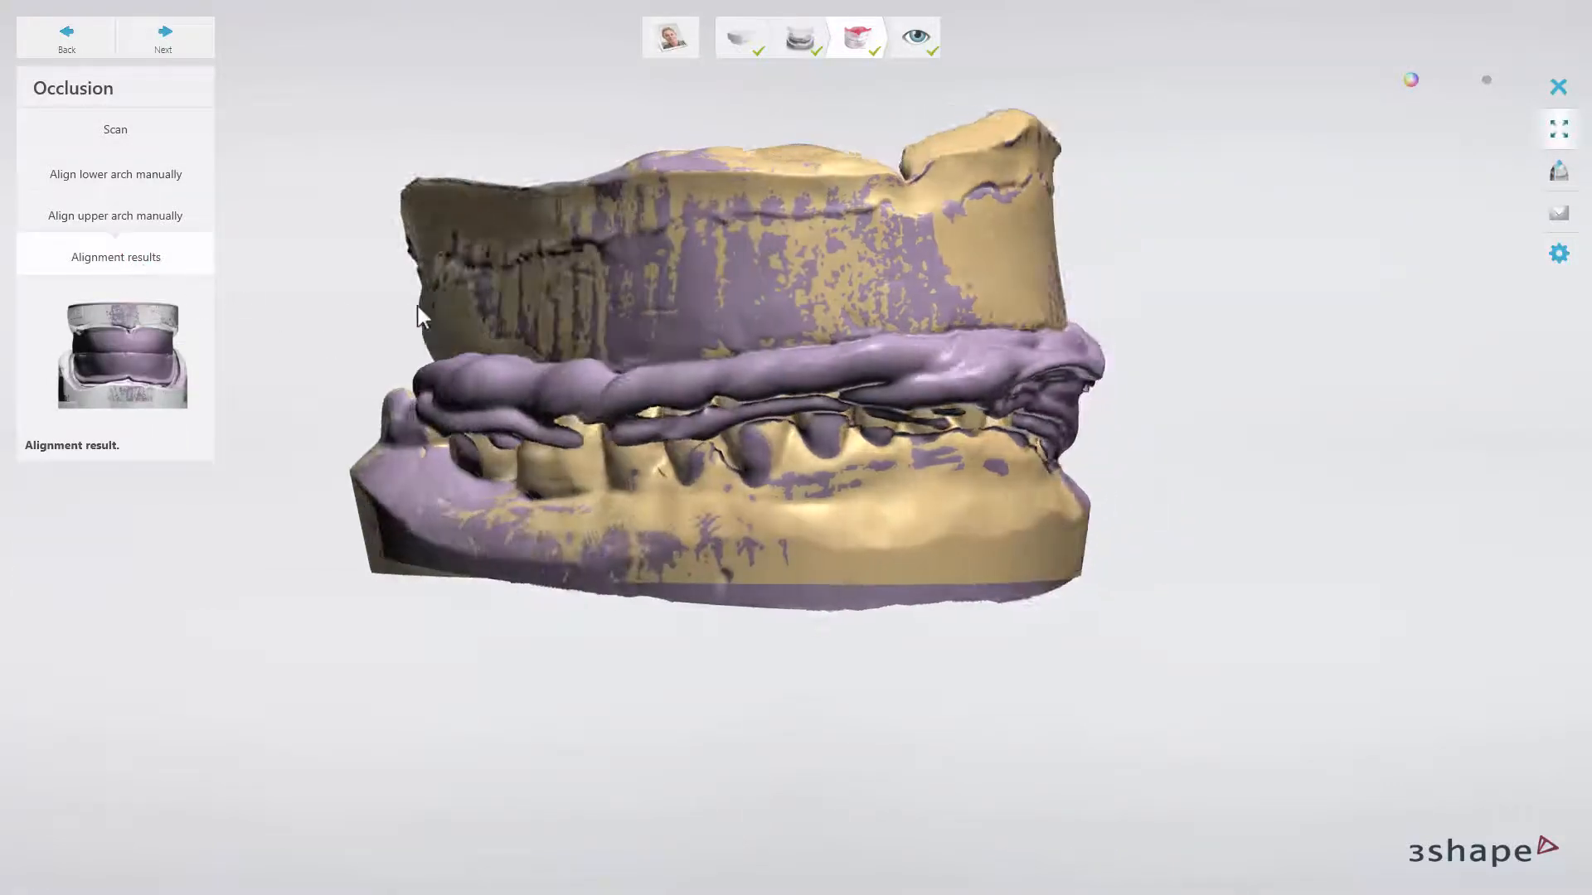
pyautogui.moveTo(421, 318); pyautogui.dragTo(305, 318)
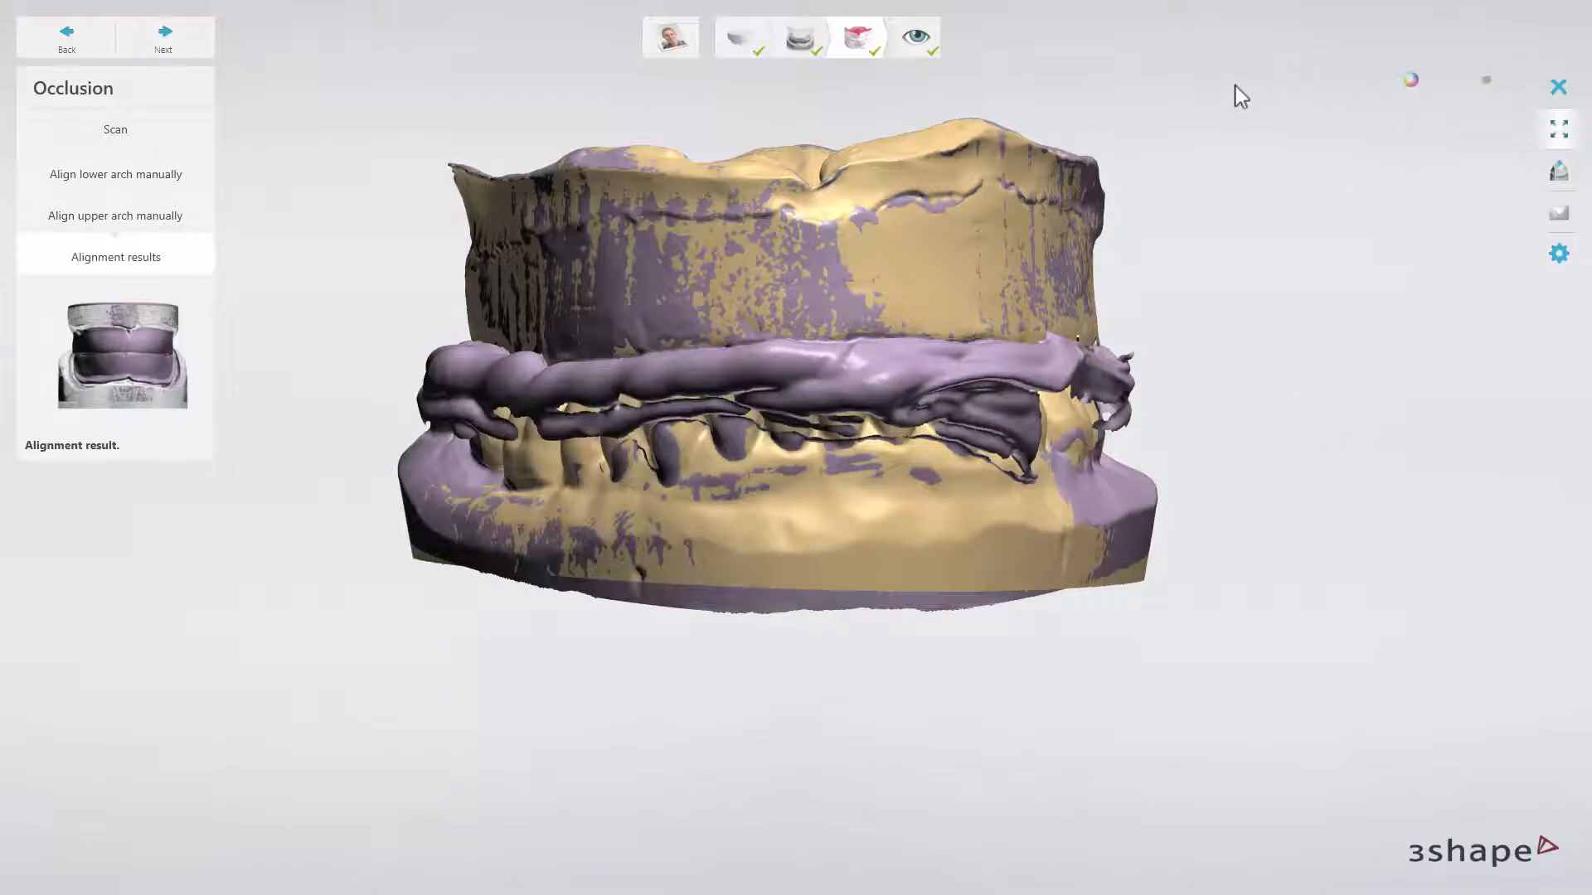
pyautogui.moveTo(162, 39)
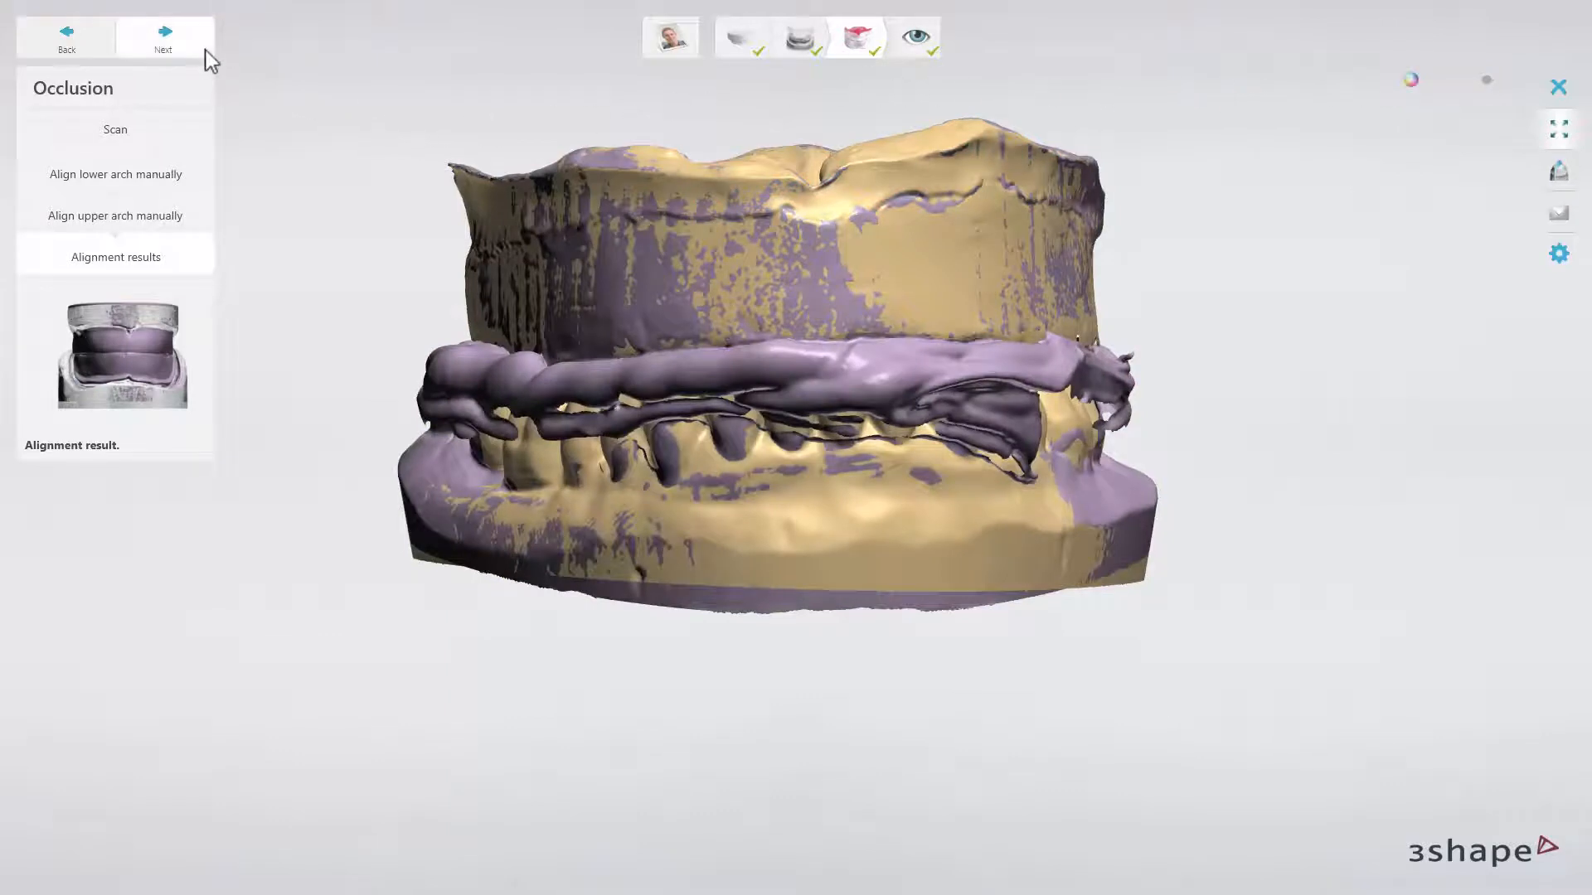
# Inspect the upper arch alone by hiding the other scans, then send the saved scans onward.
pyautogui.click(163, 38)
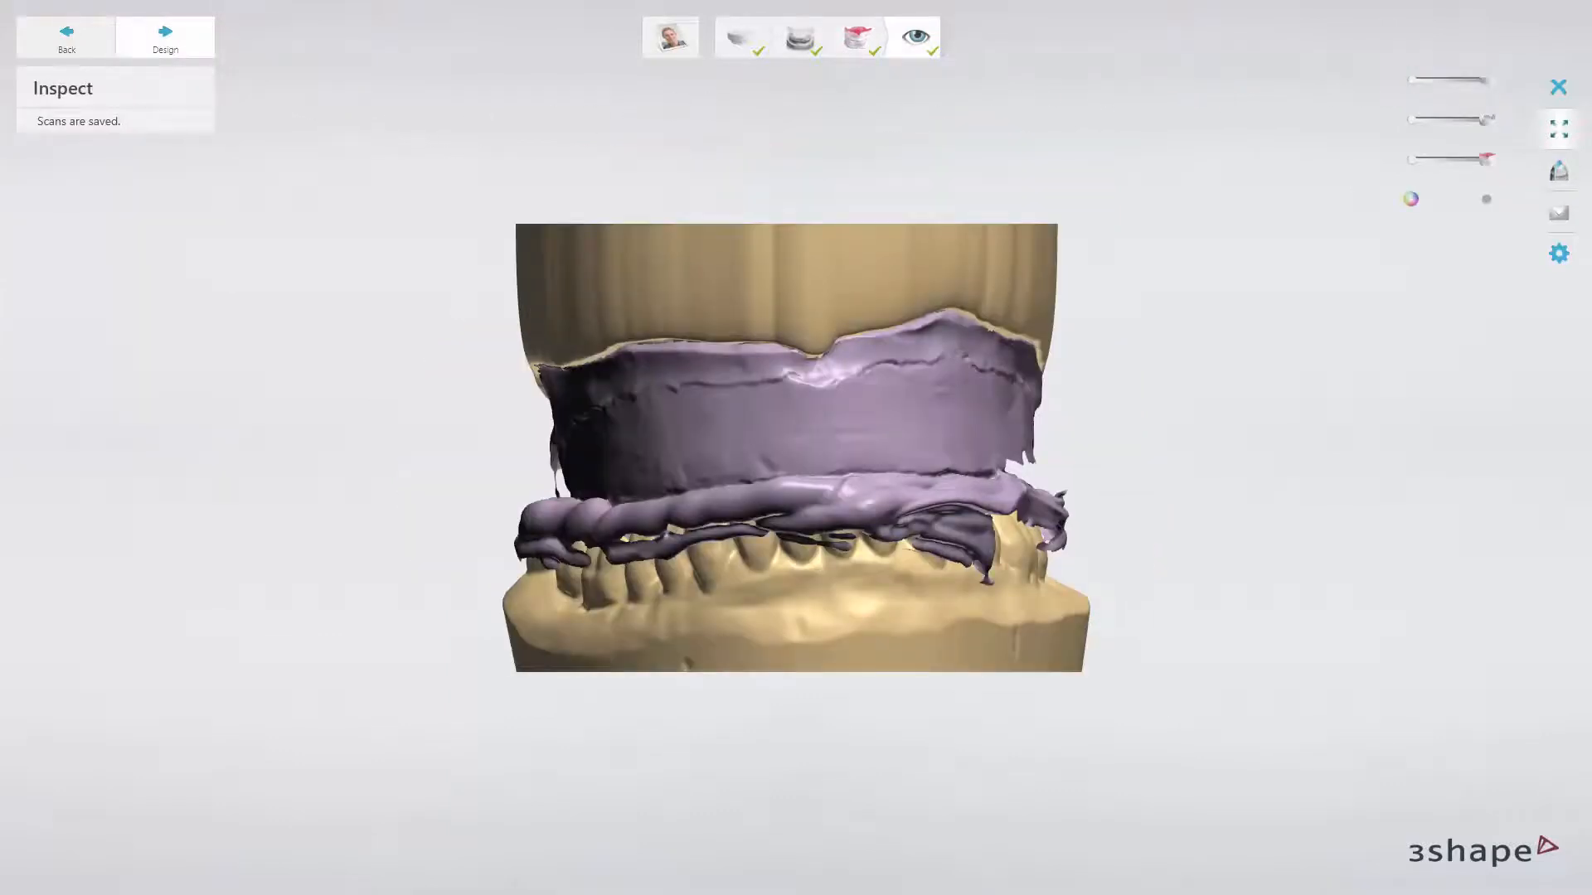
pyautogui.click(1486, 197)
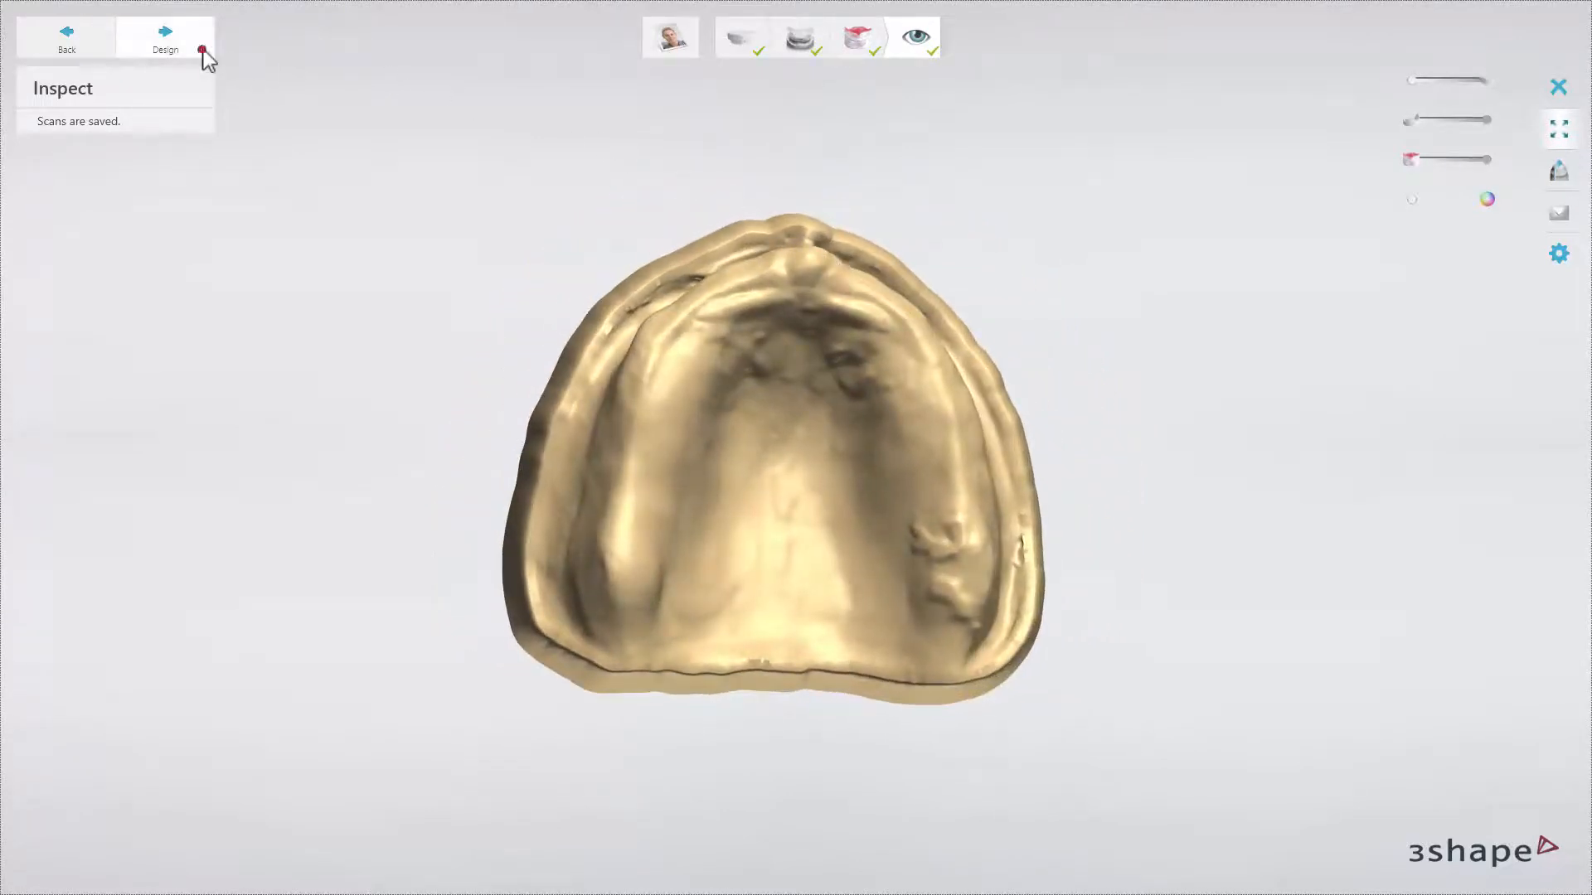
pyautogui.click(165, 40)
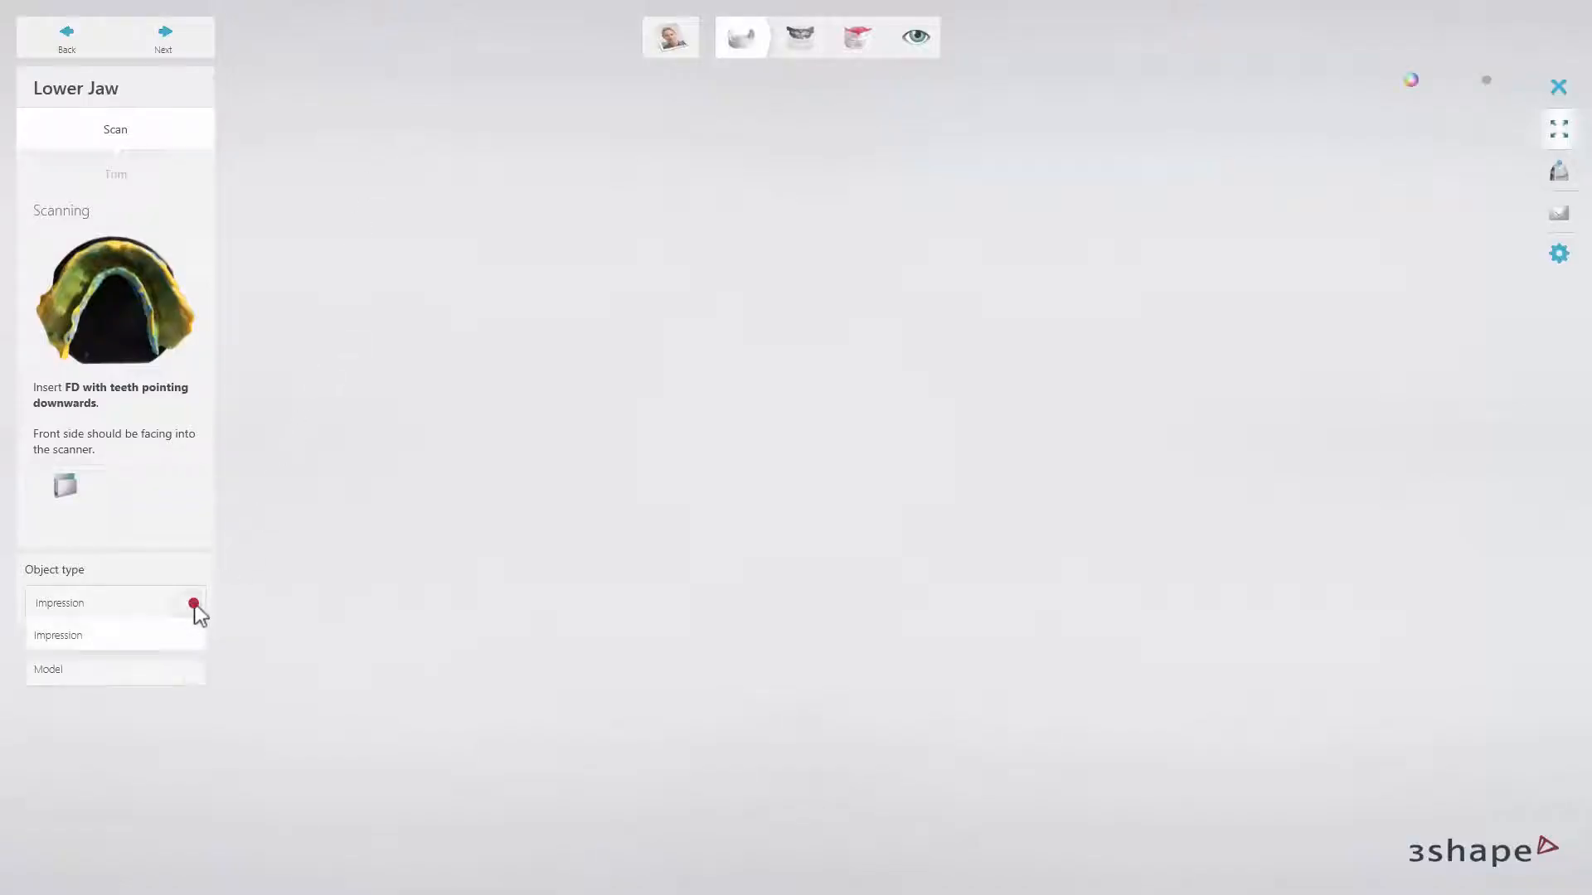
# Scan the lower jaw as an Impression object, then scan the upper antagonist arch.
pyautogui.click(48, 668)
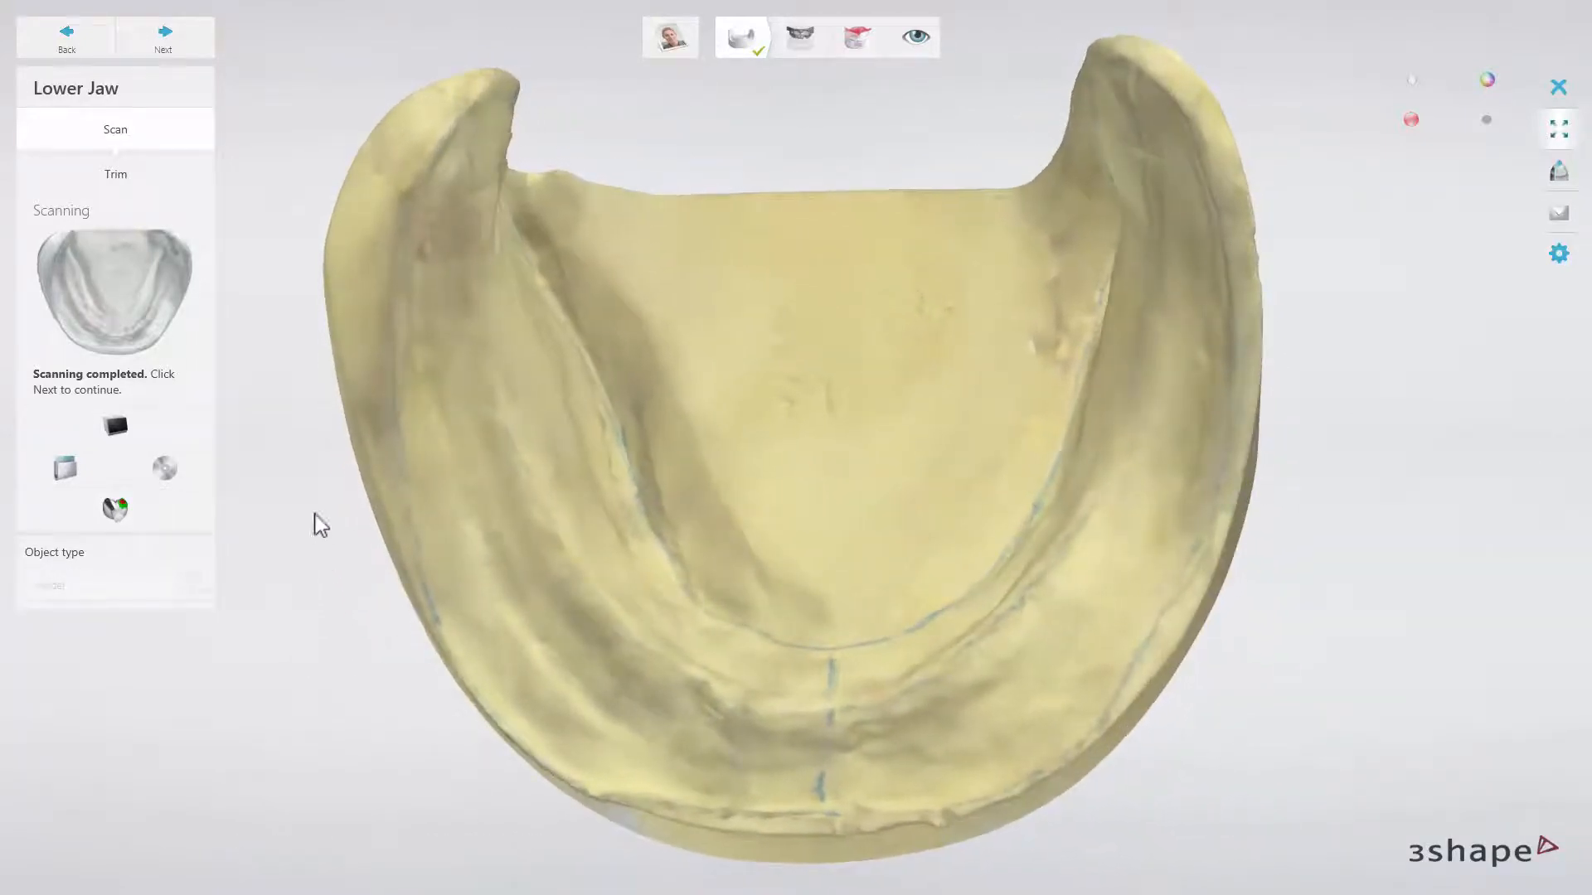
pyautogui.click(163, 38)
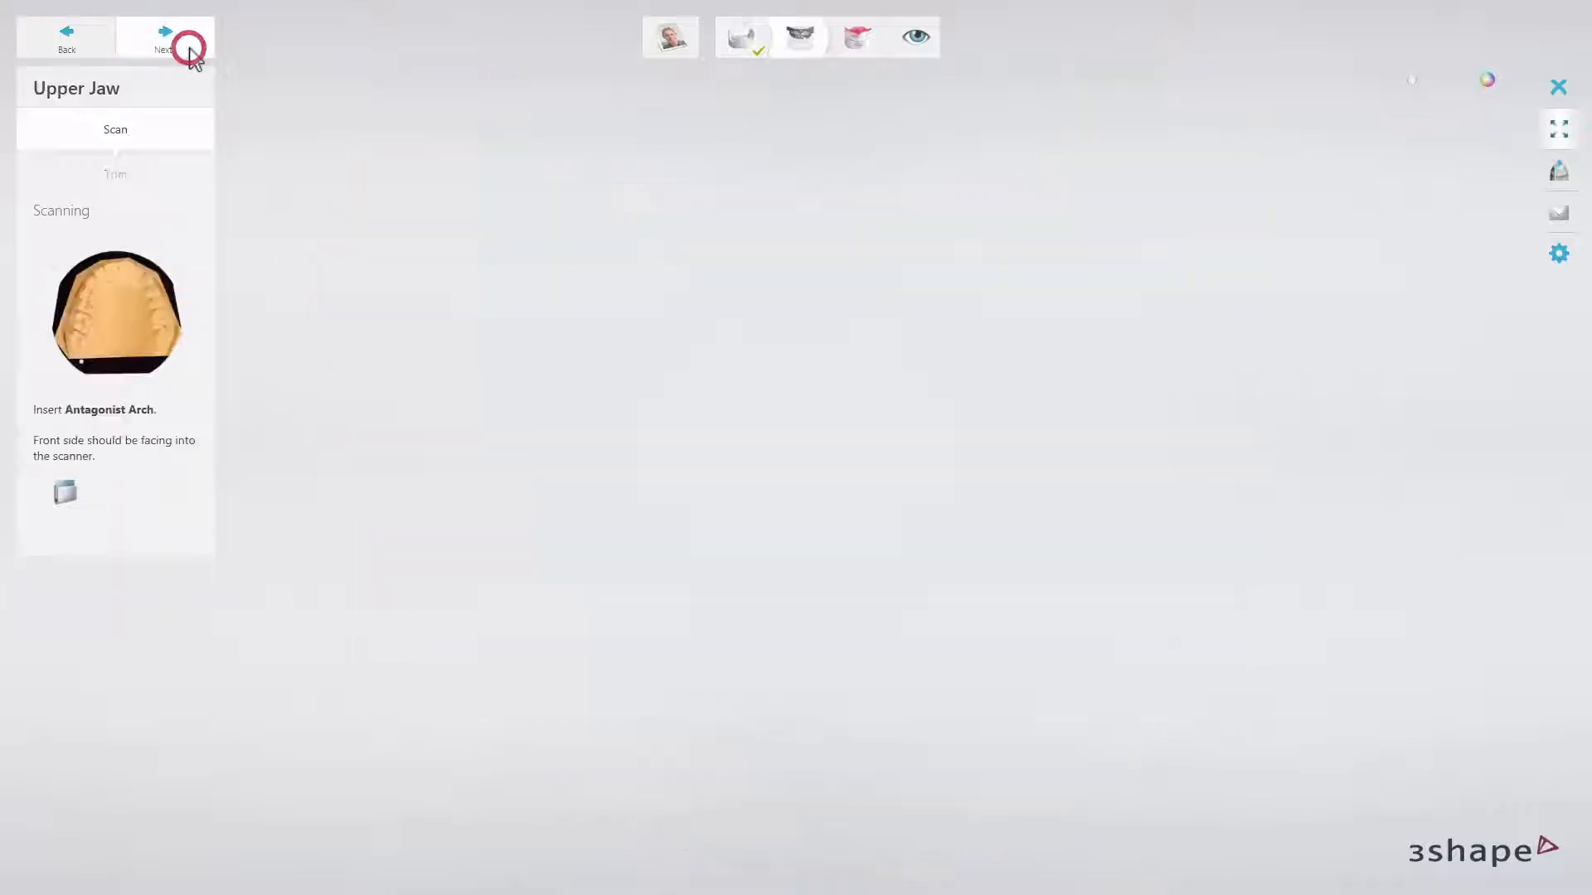
pyautogui.click(165, 38)
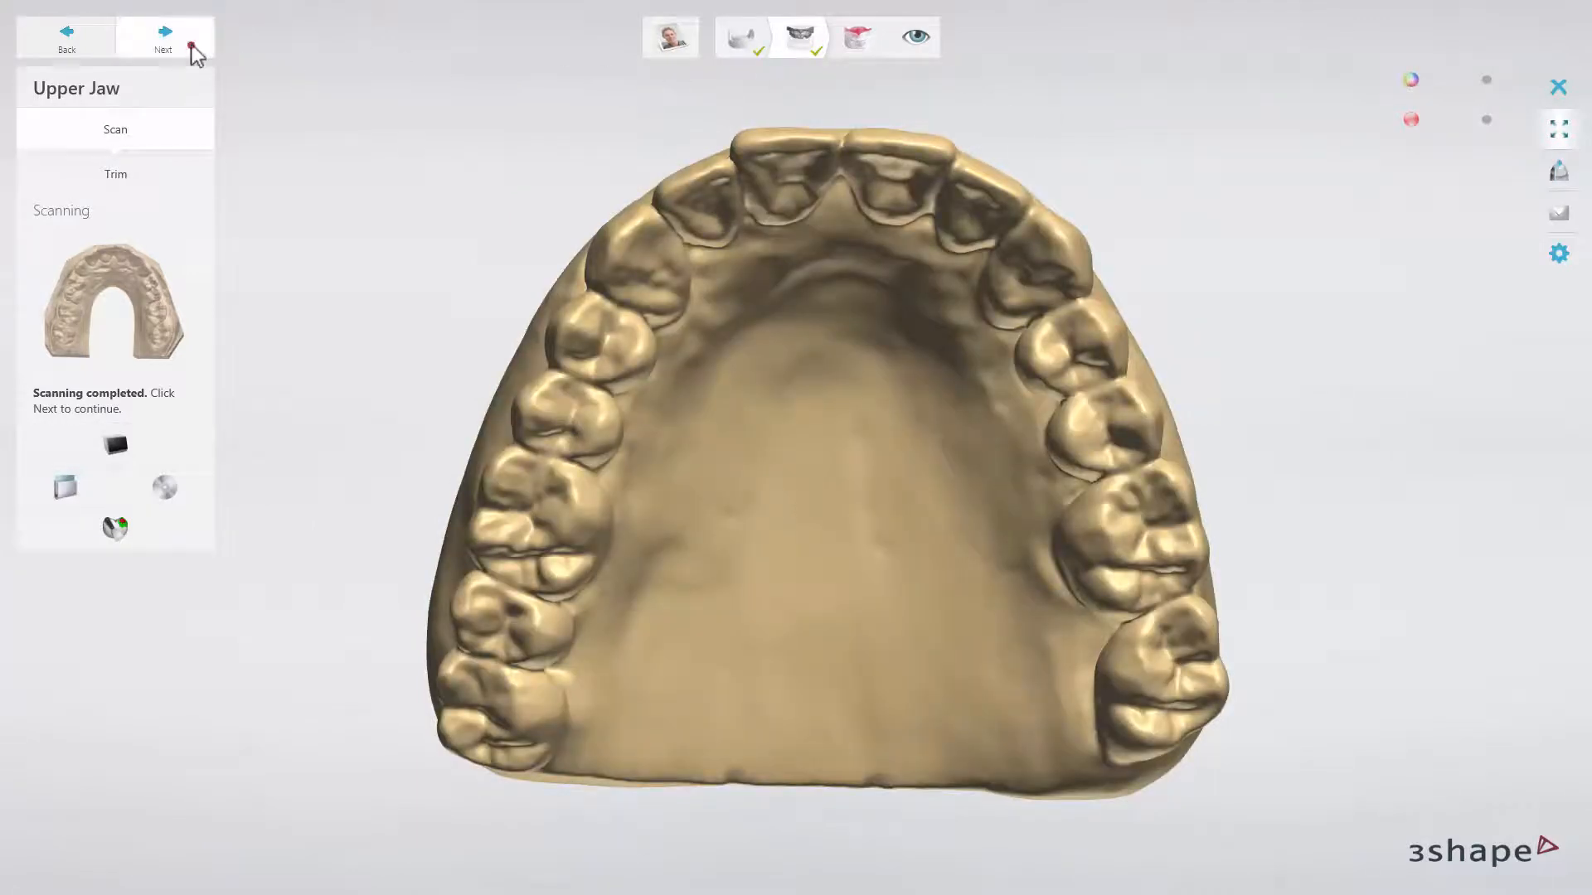
# Mark matching points on the lower and upper arches against the bite and accept the alignment.
pyautogui.click(162, 38)
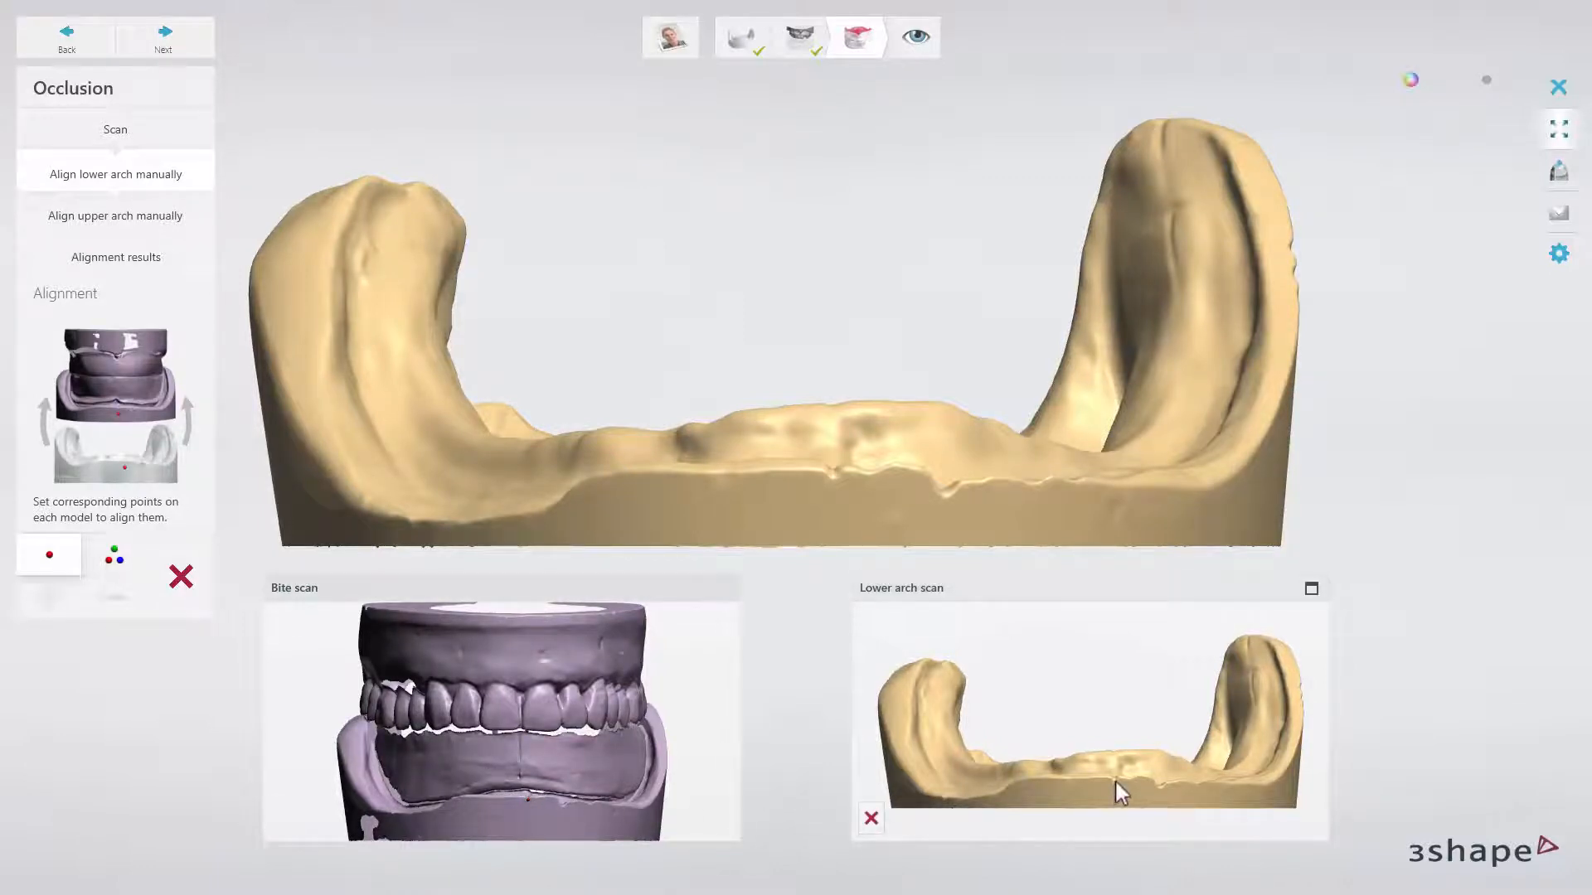
pyautogui.click(115, 255)
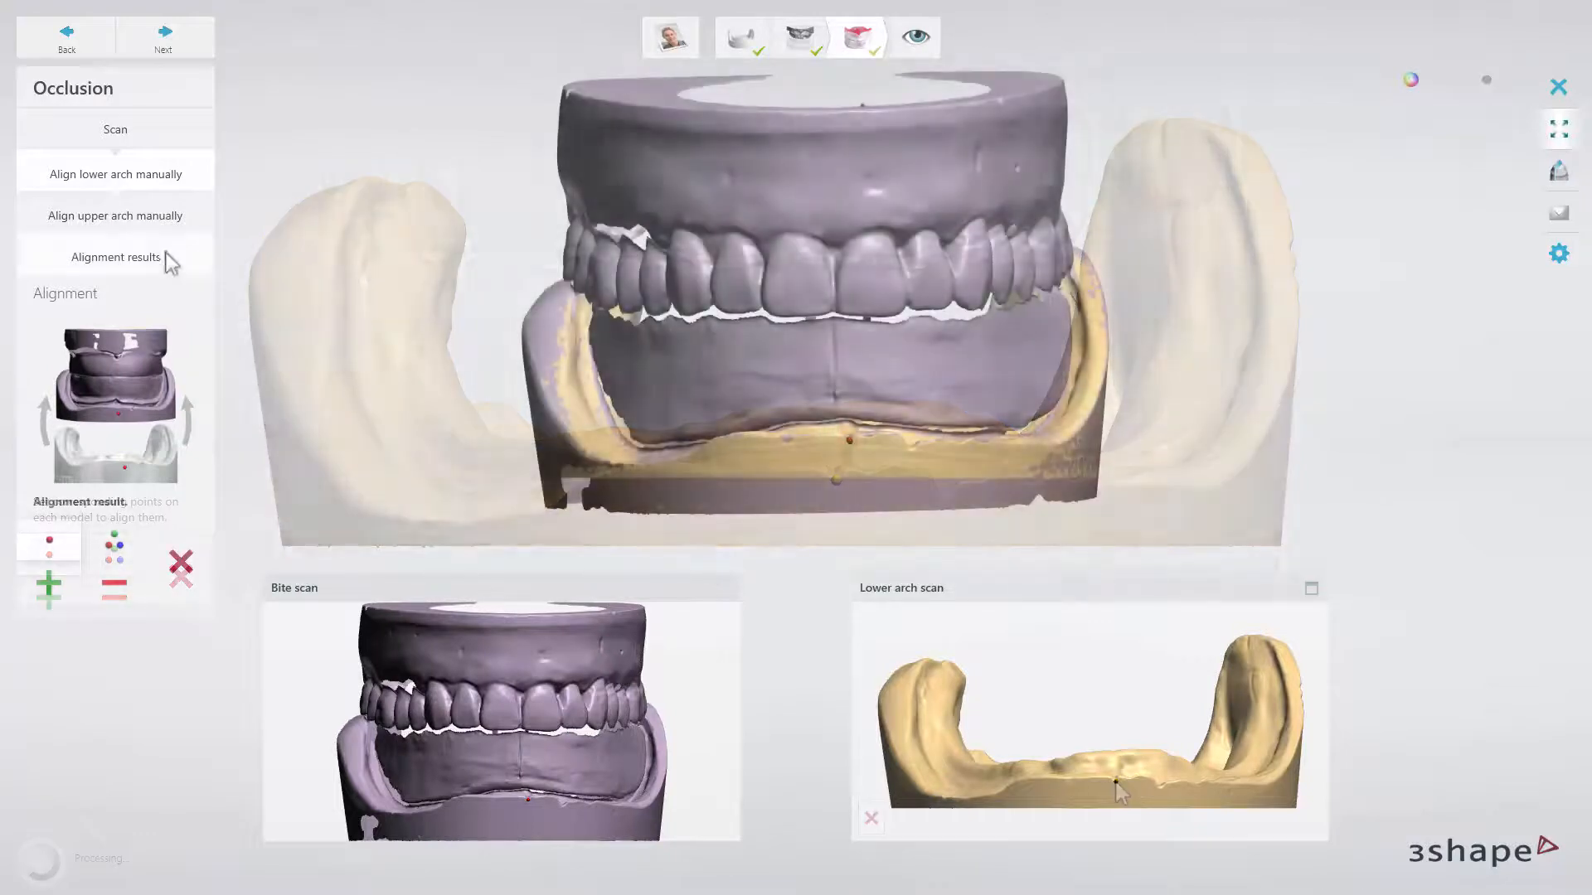
pyautogui.click(114, 216)
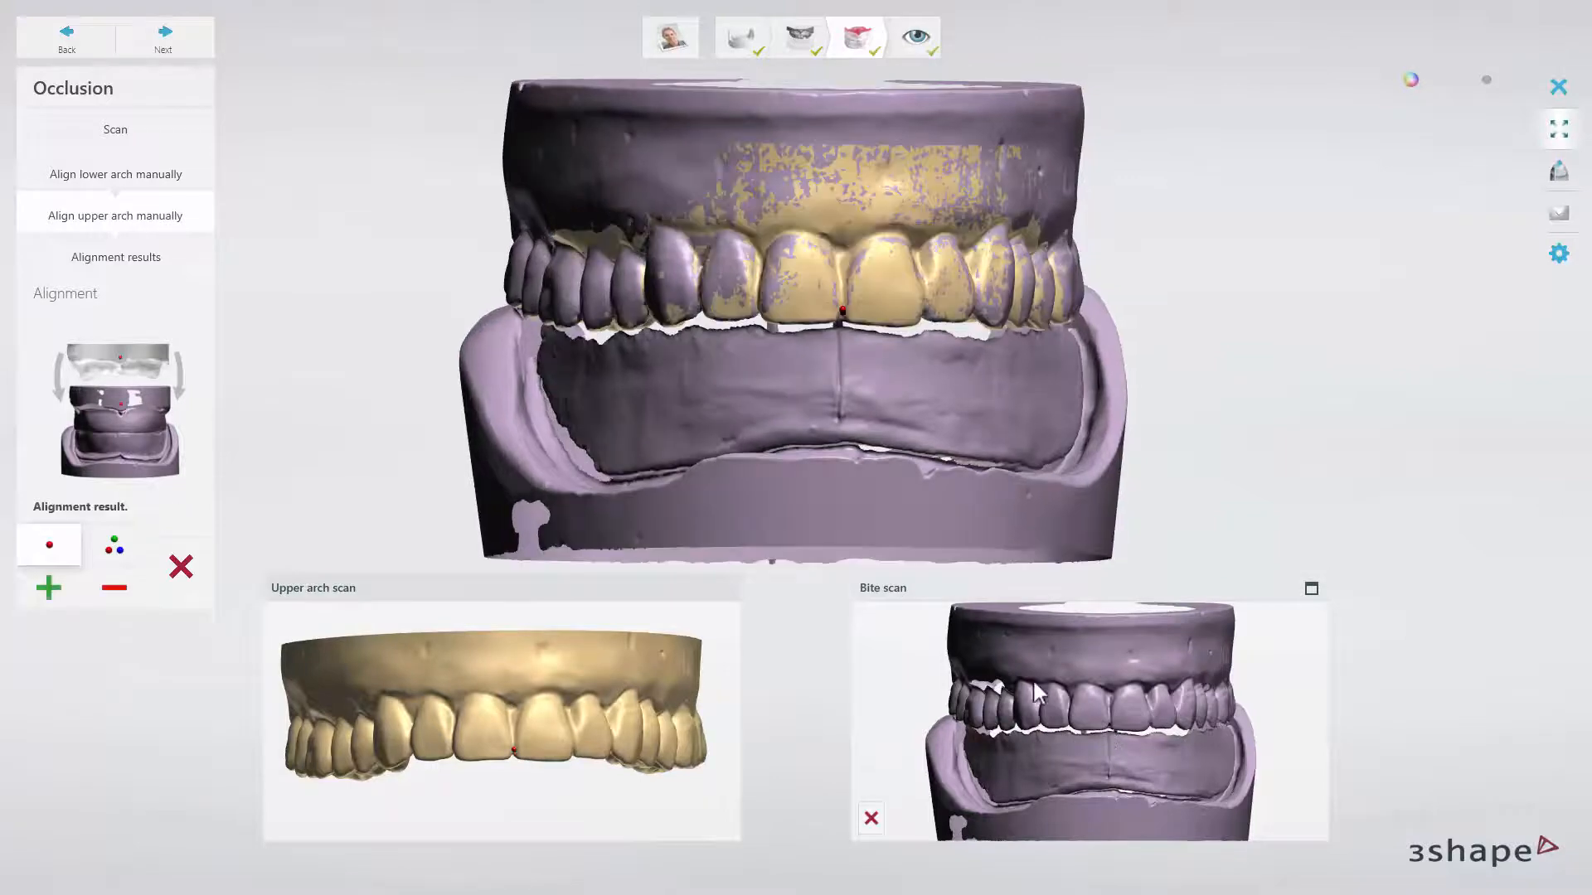
pyautogui.click(163, 40)
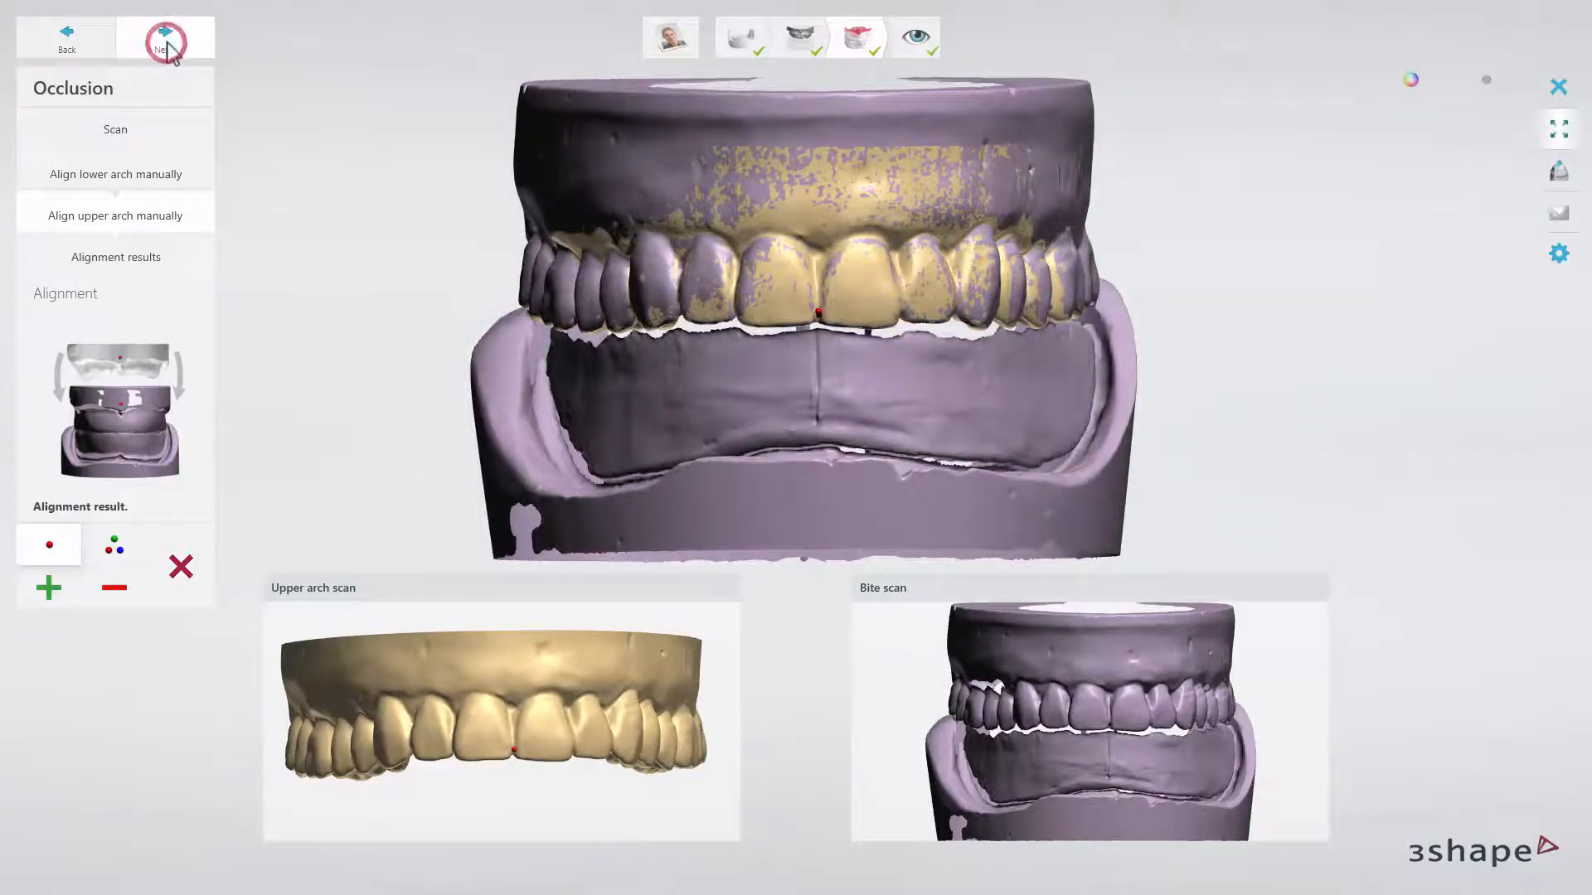
# Inspect the aligned scans in natural colour texture and send them to Dental Designer.
pyautogui.click(164, 39)
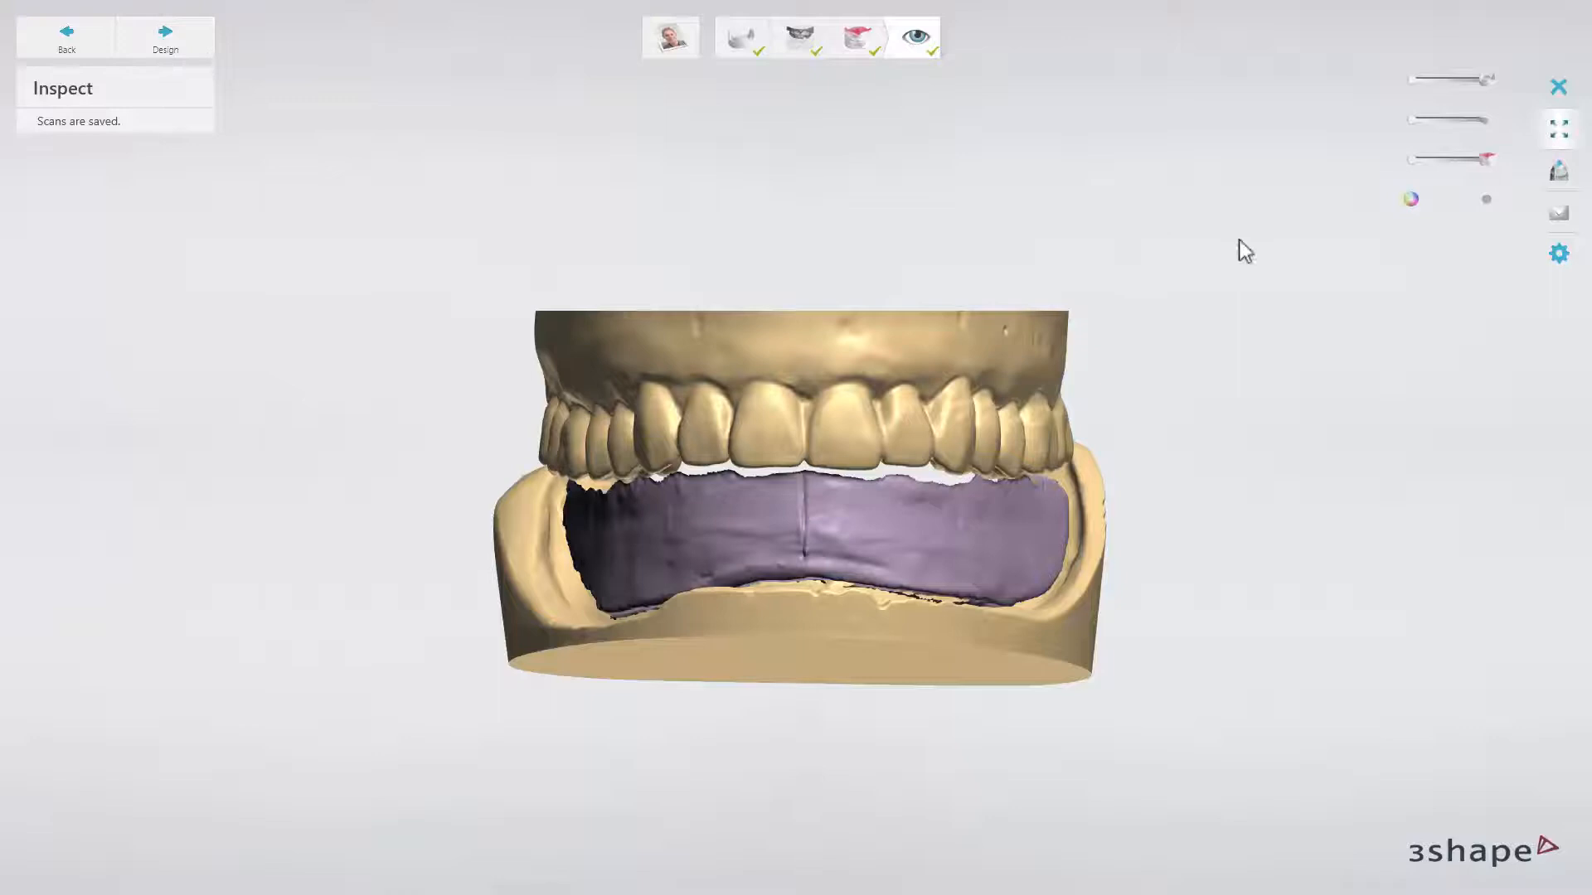
pyautogui.click(1486, 199)
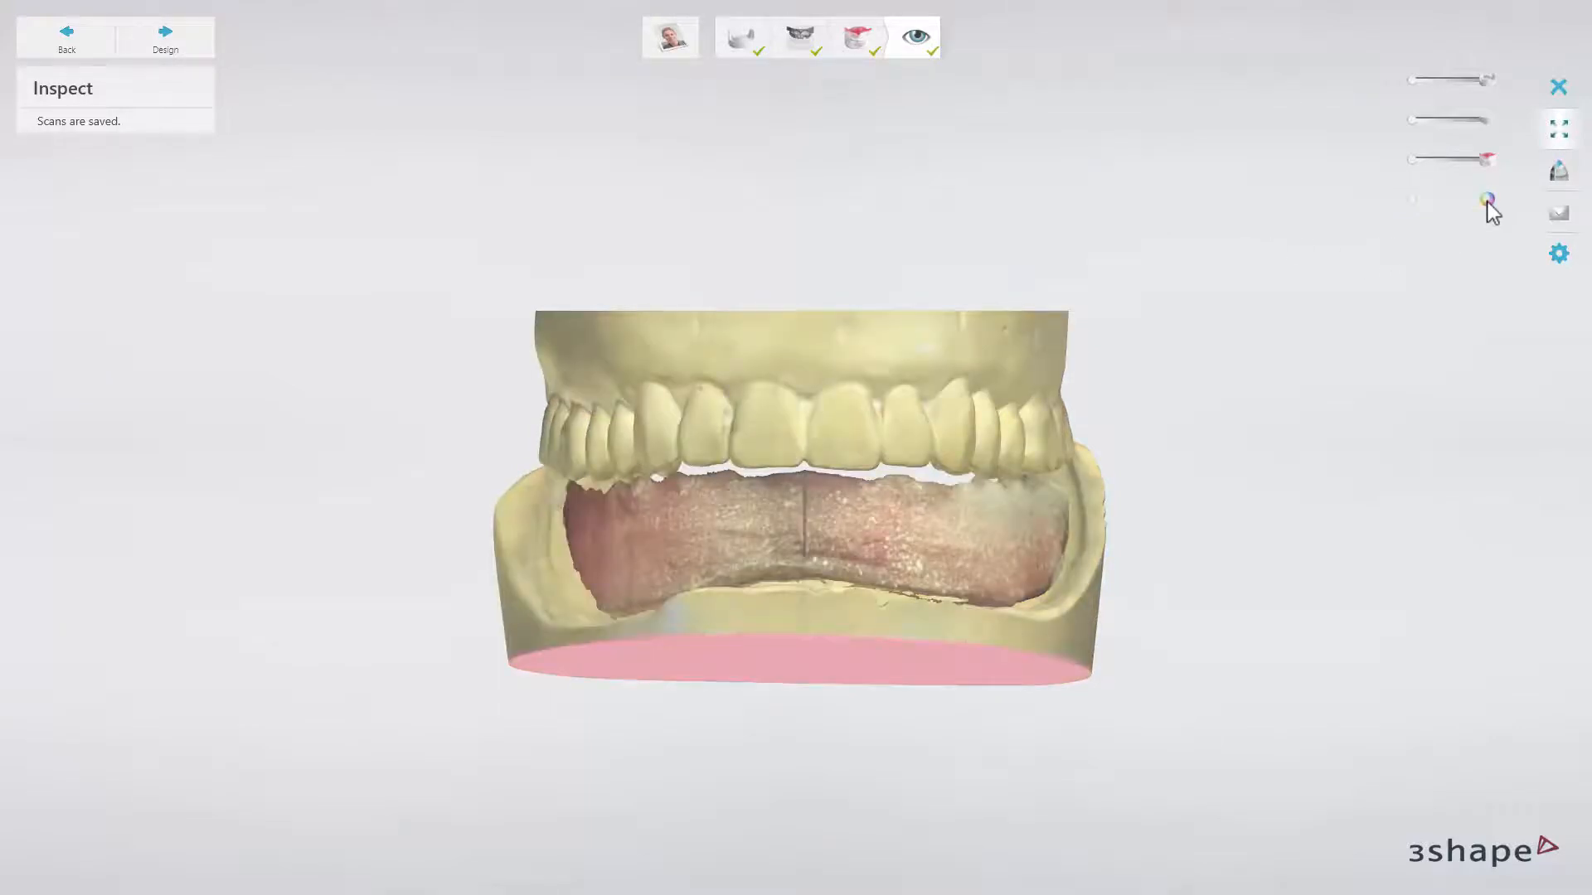
pyautogui.moveTo(1418, 171)
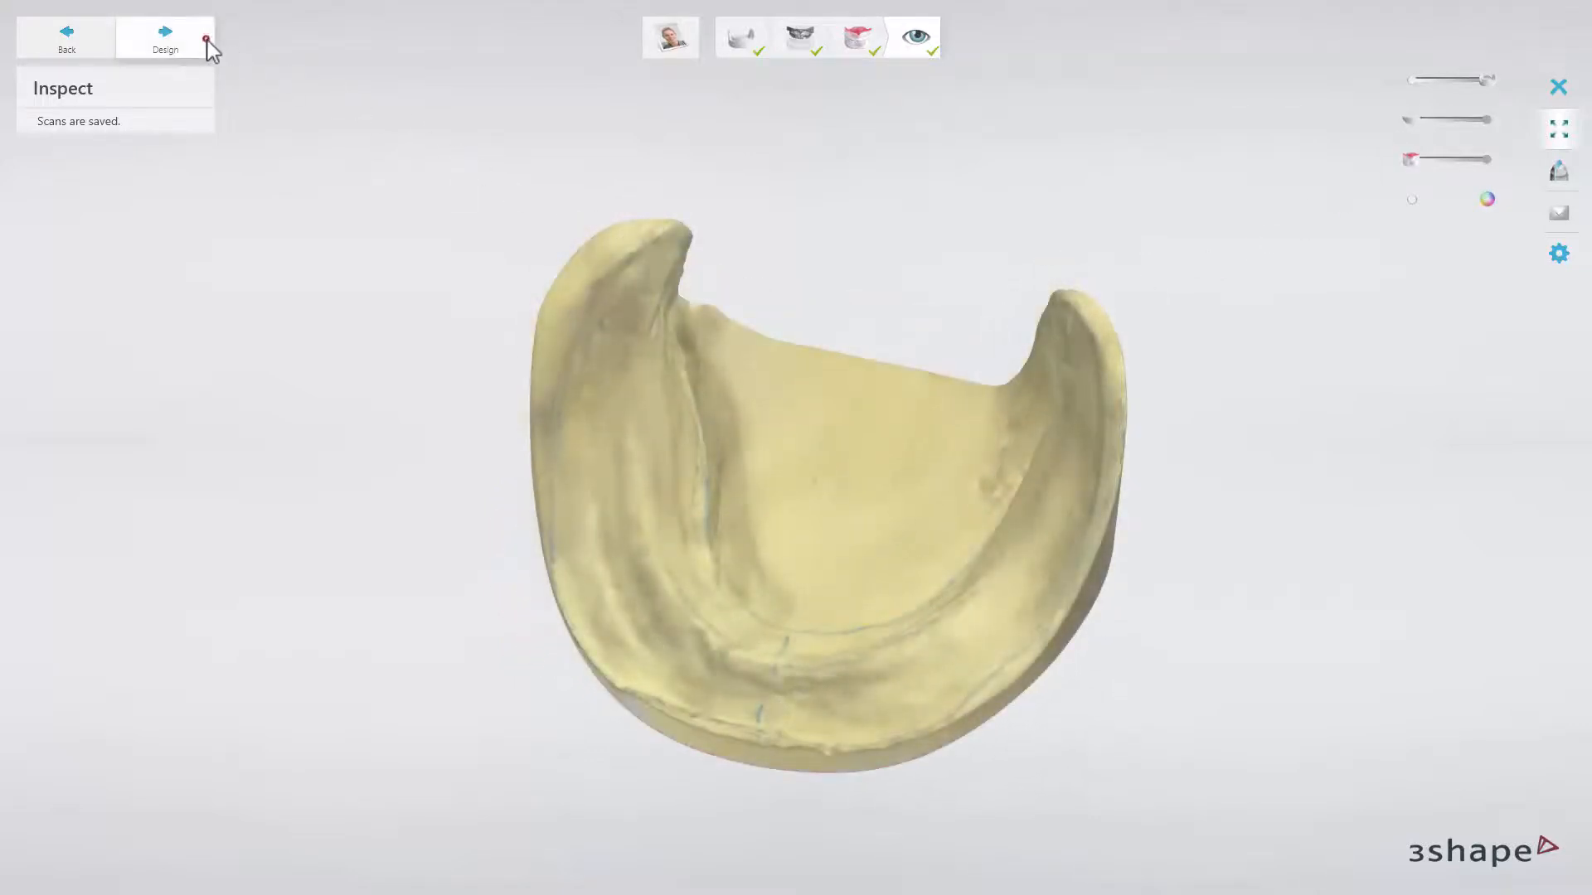
pyautogui.click(164, 38)
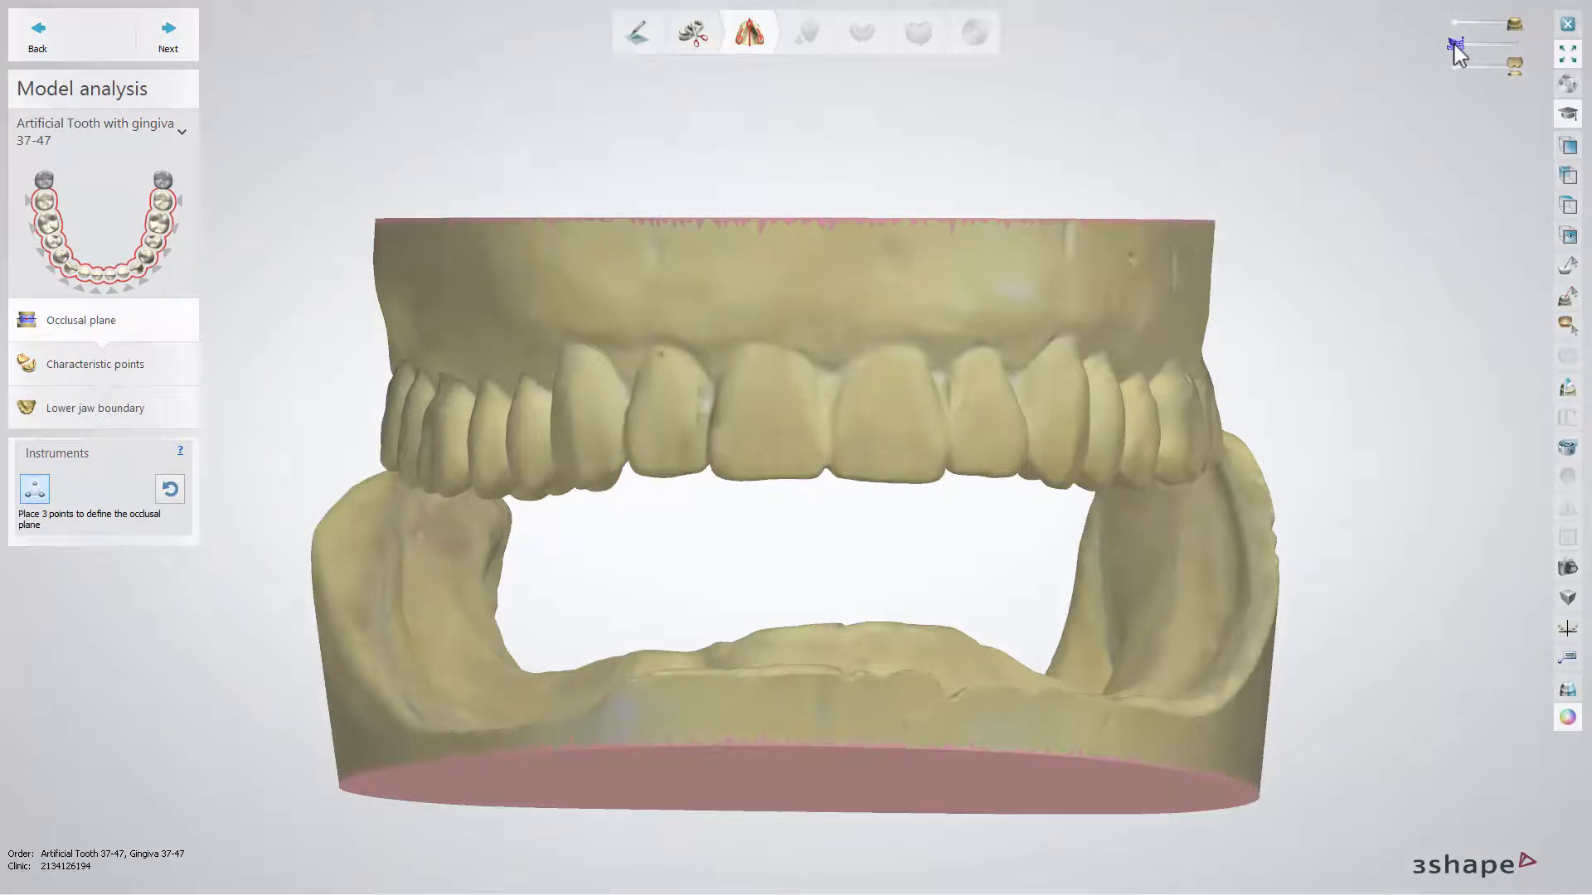
pyautogui.click(166, 34)
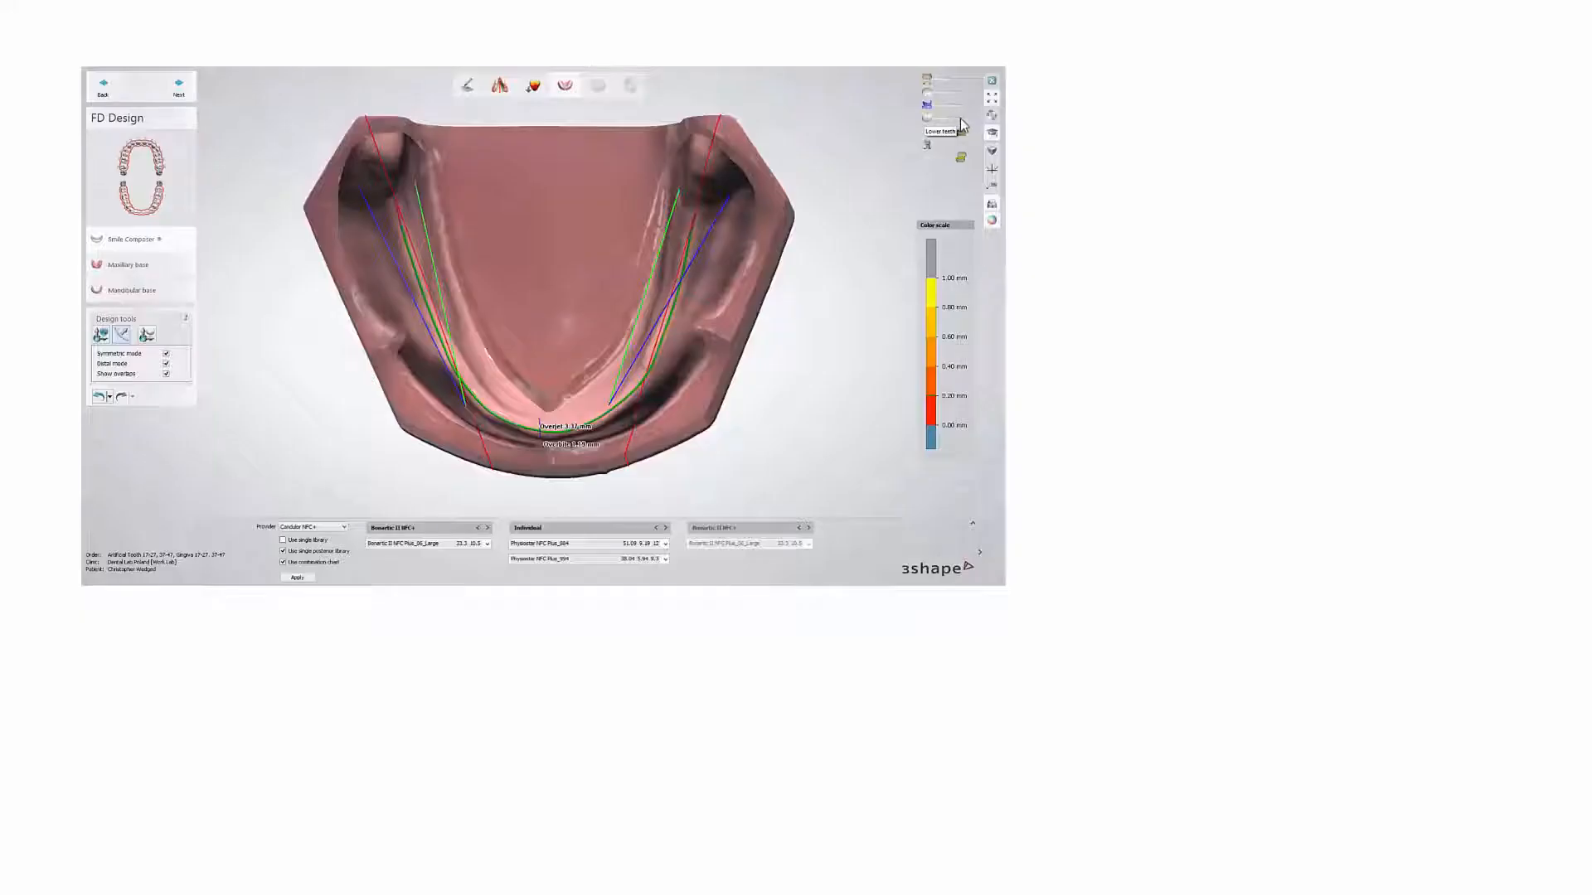